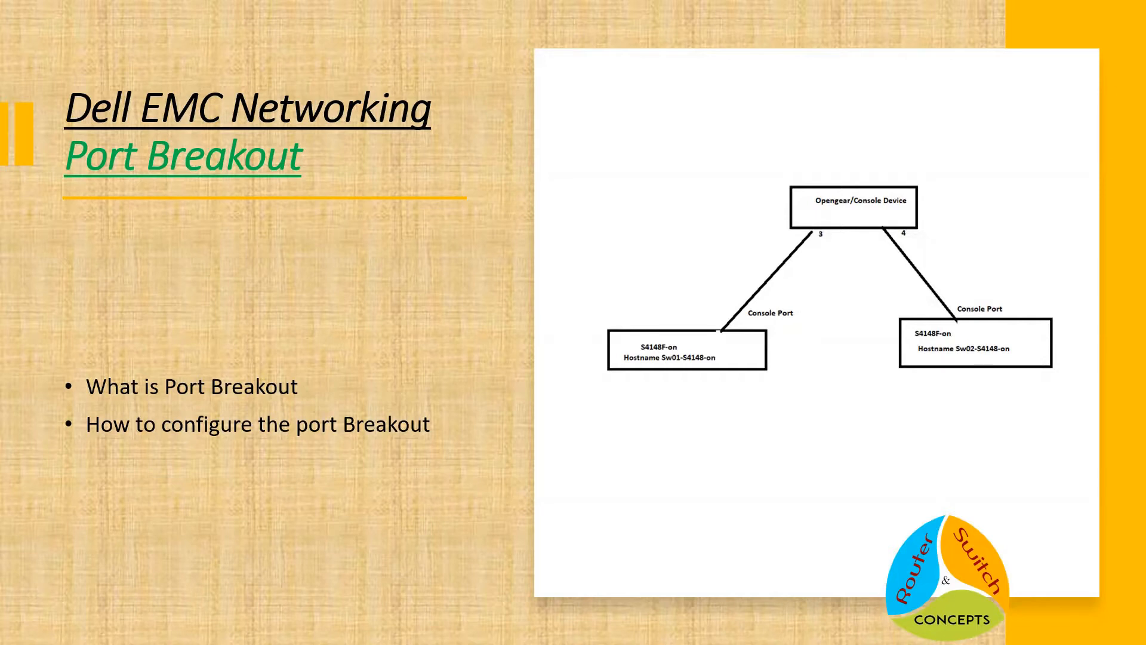
mouse_move(544, 128)
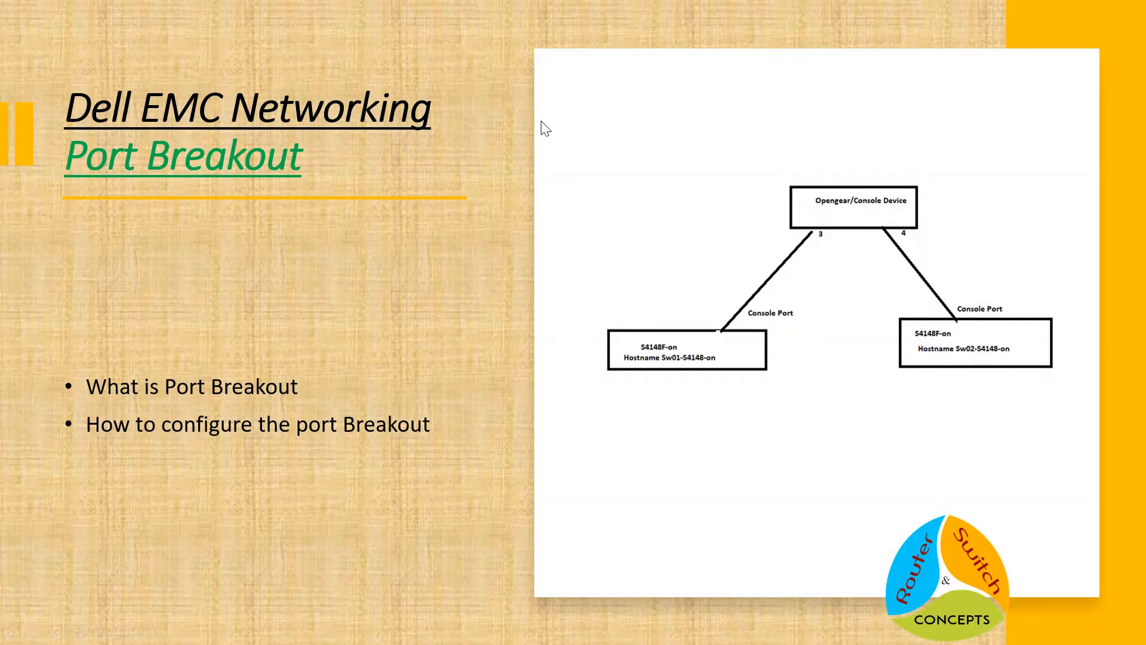
mouse_move(182, 278)
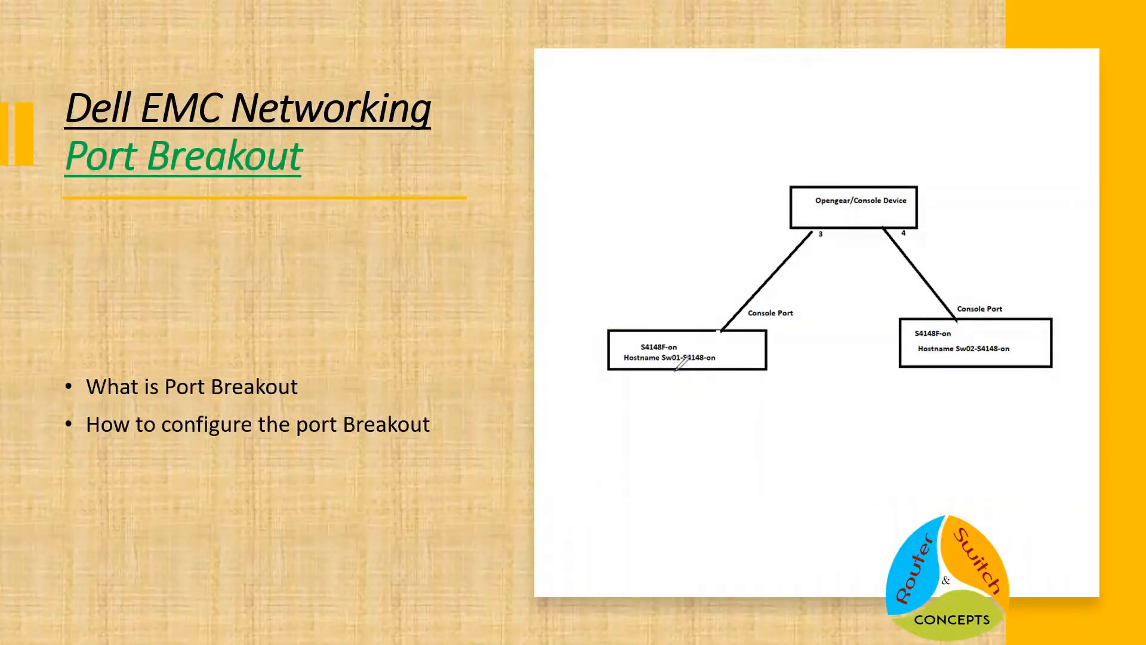
Step: Draw four vertical port lines hanging below the Sw01 switch box with the pen
left_click_drag(683, 369, 671, 421)
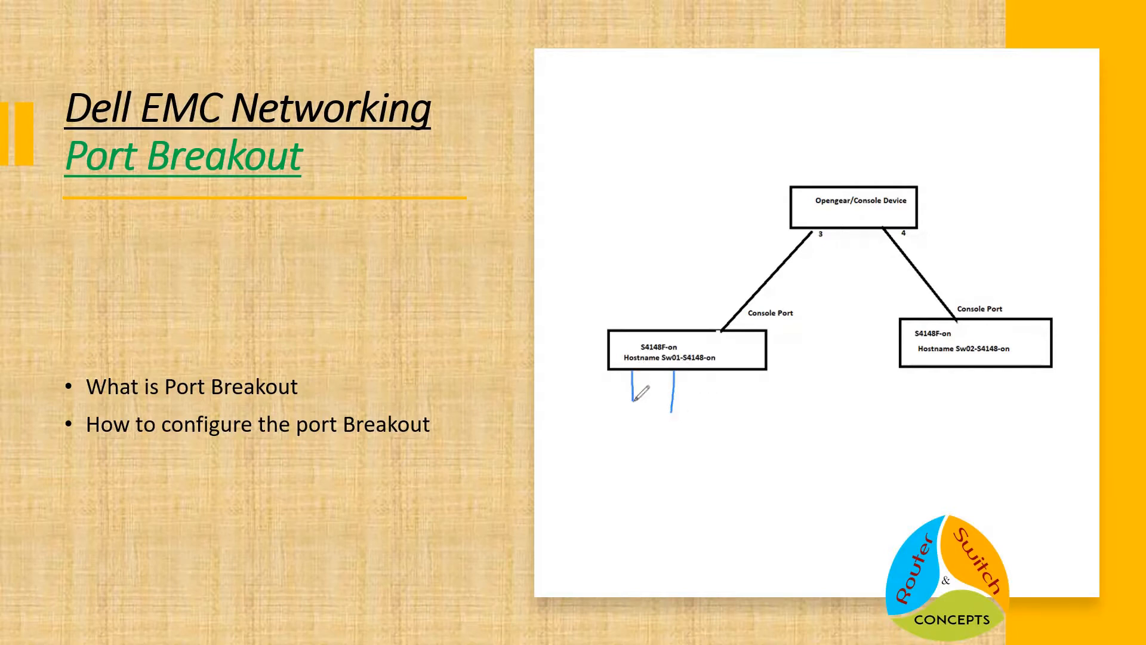
left_click_drag(668, 380, 695, 409)
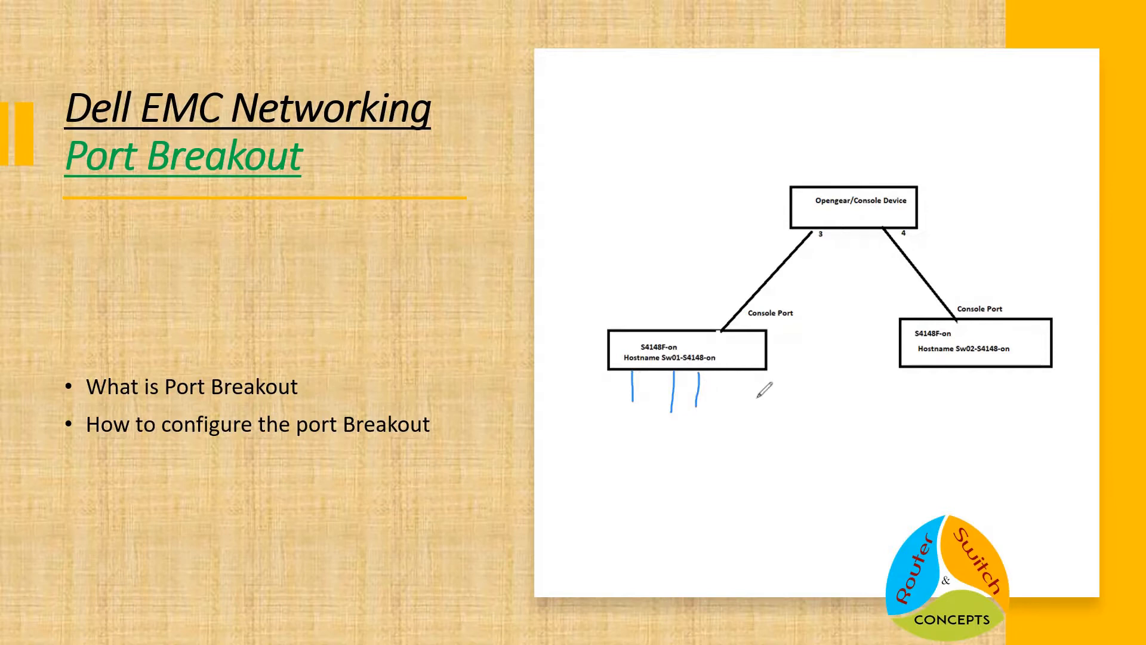
left_click_drag(720, 376, 723, 410)
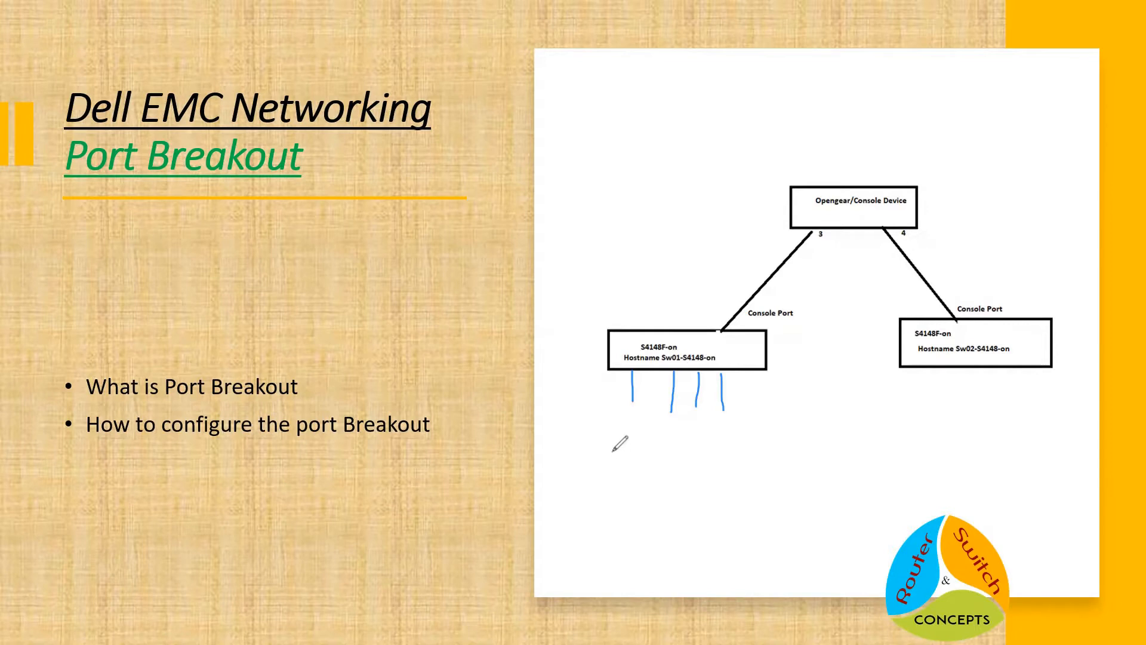
Step: Sketch two small boxes side by side beneath the port lines
left_click_drag(609, 450, 649, 475)
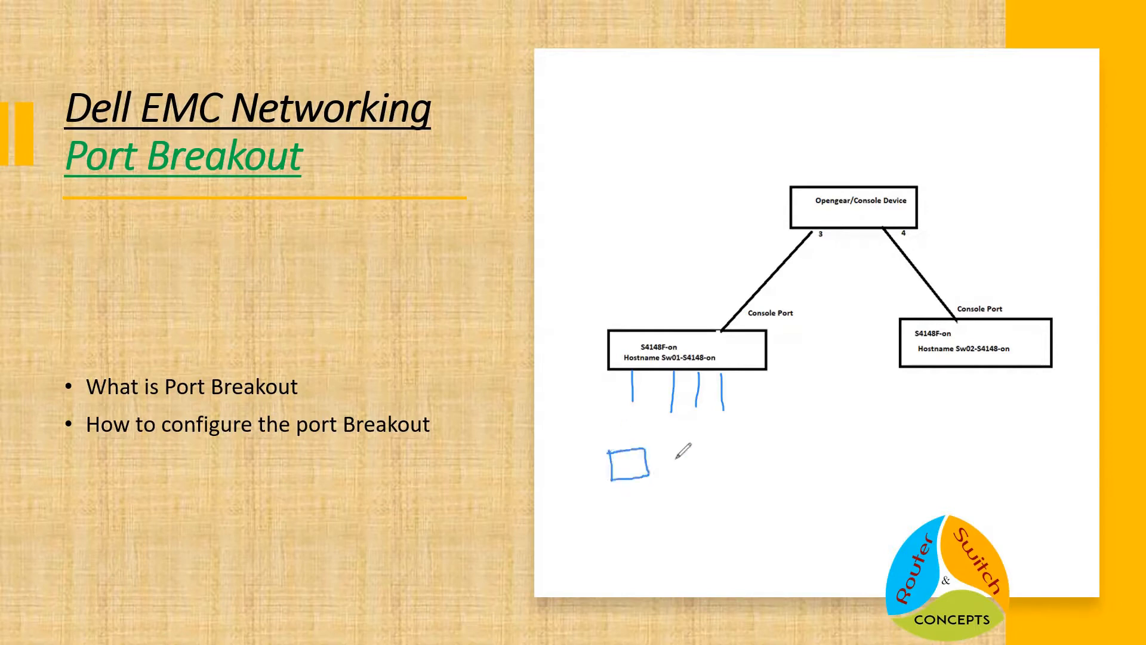
left_click_drag(676, 445, 706, 475)
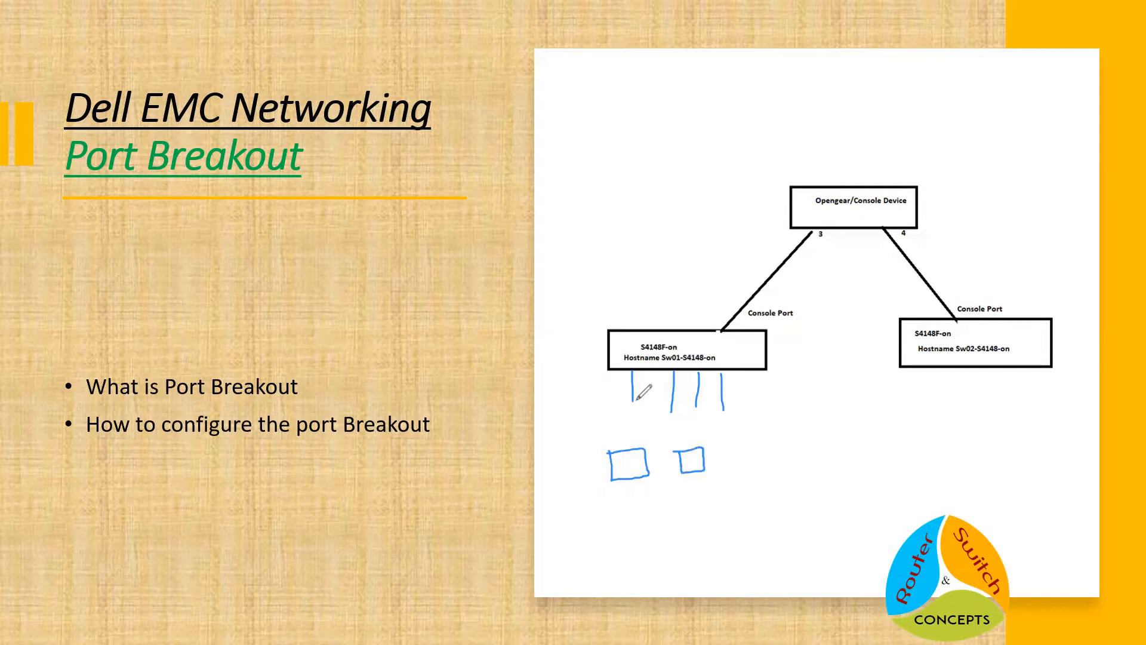
mouse_move(625, 365)
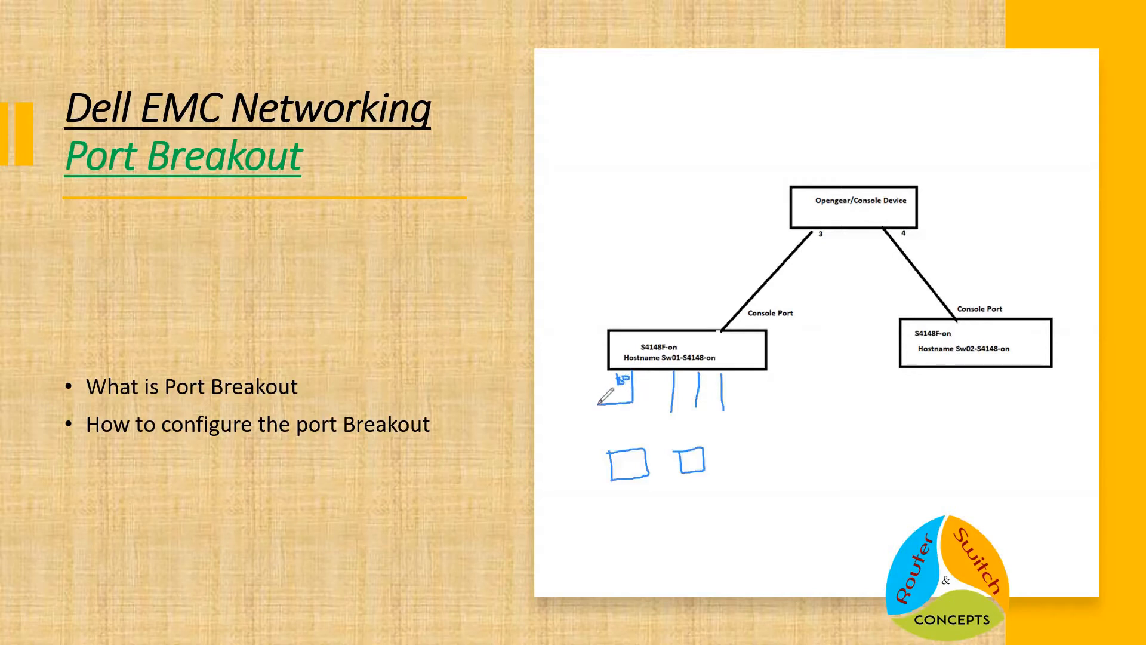
Step: Annotate the Sw01 sketch with port speeds 10/25, 40/50, 10, 50, 100 and split lines
left_click_drag(613, 383, 613, 453)
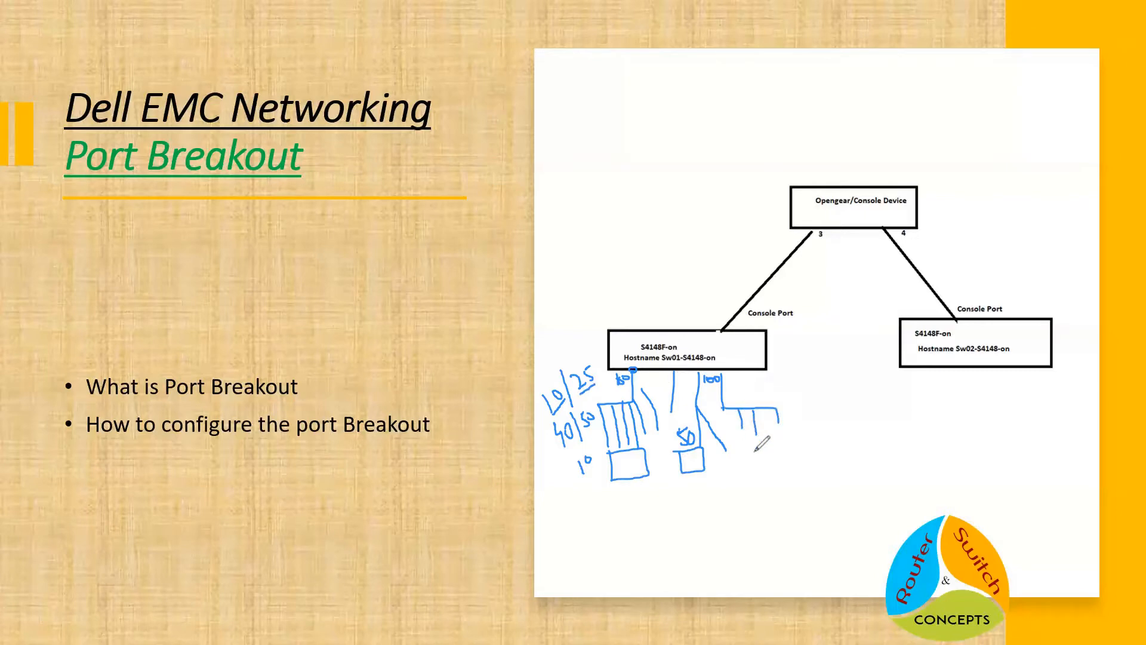
Step: Add another split box to the sketch, then erase the left-hand annotations with the eraser
left_click_drag(745, 438, 803, 453)
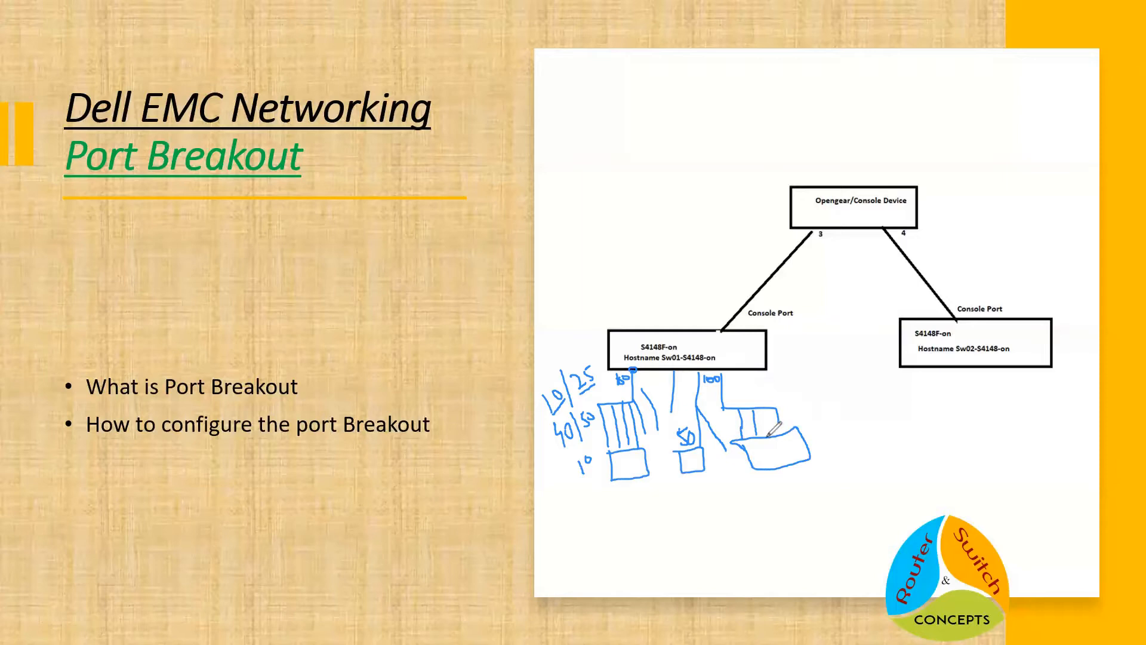
mouse_move(826, 423)
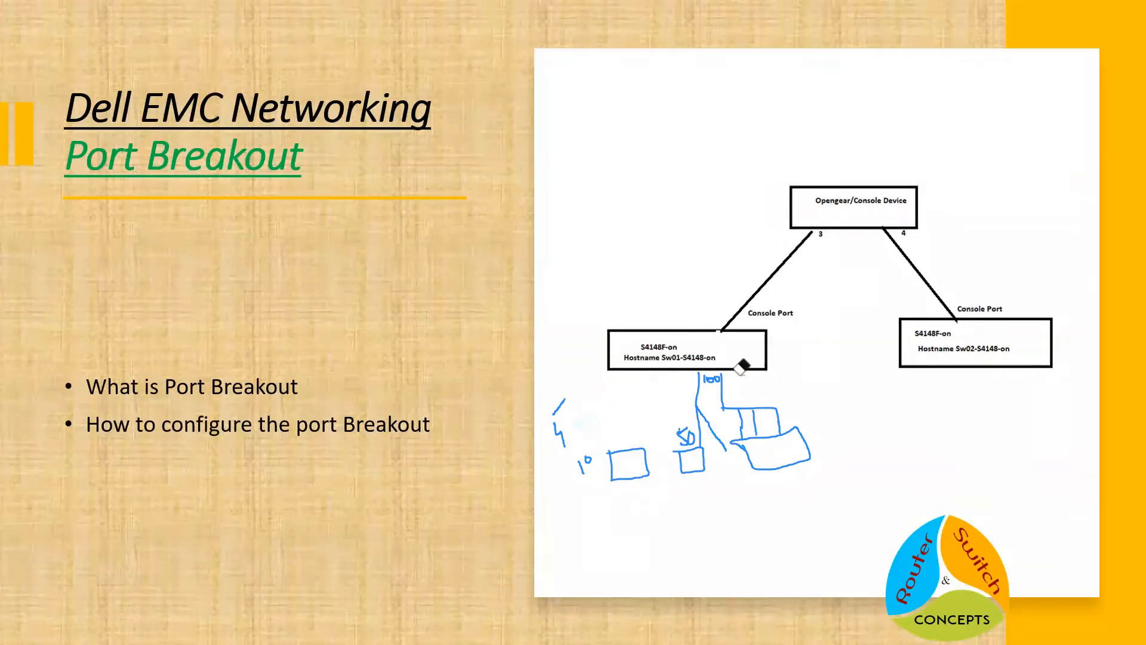
left_click_drag(738, 366, 566, 438)
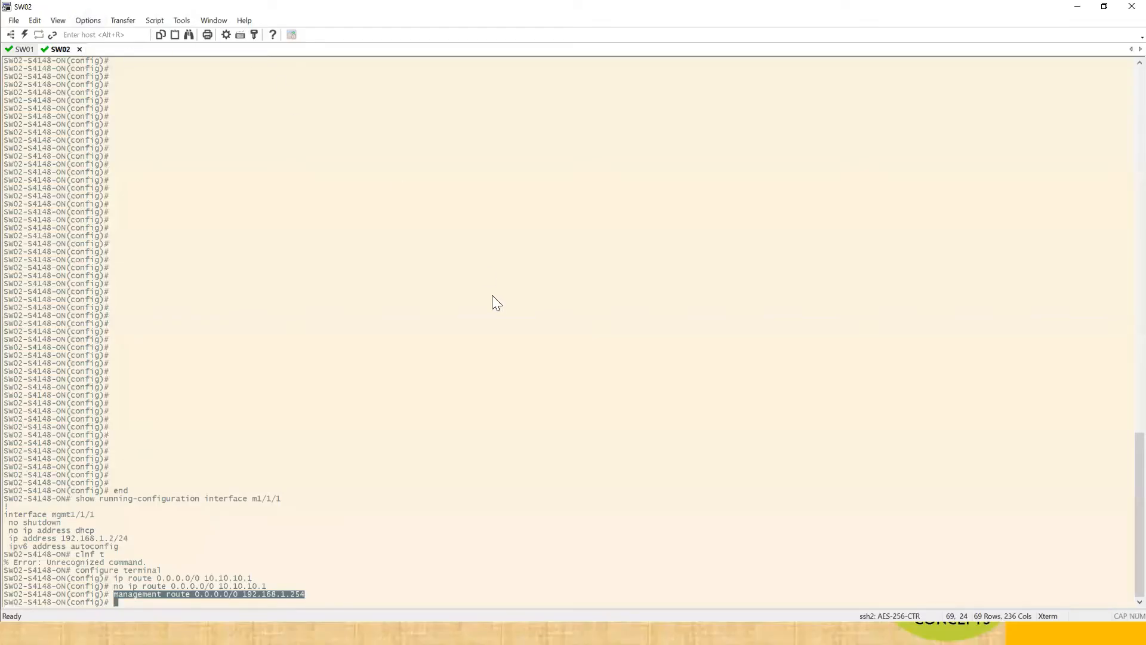
Step: Display SW02's running configuration and highlight the interface breakout 1/1/25 line
type("do shru")
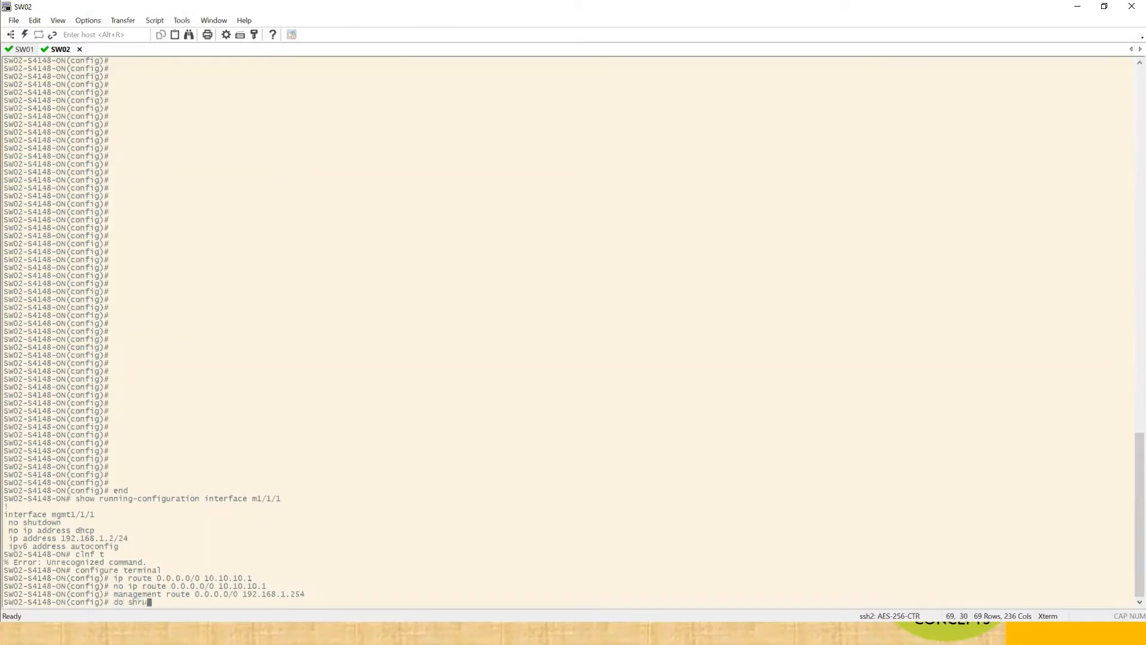
key("backspace")
type("ow running-configuration")
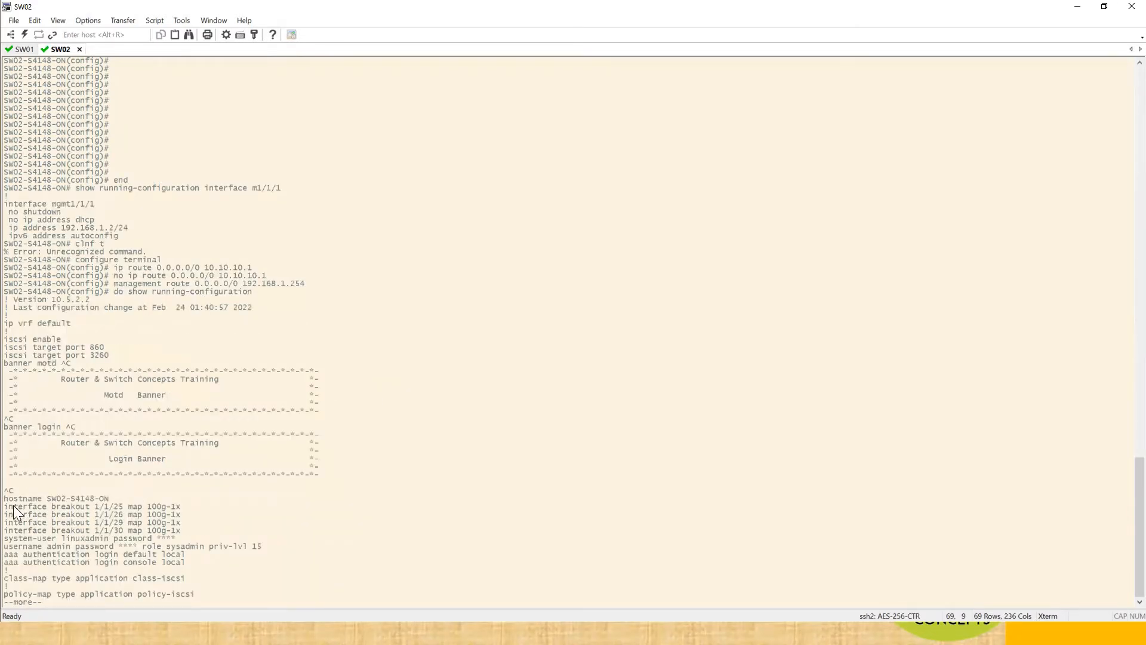
double_click(46, 507)
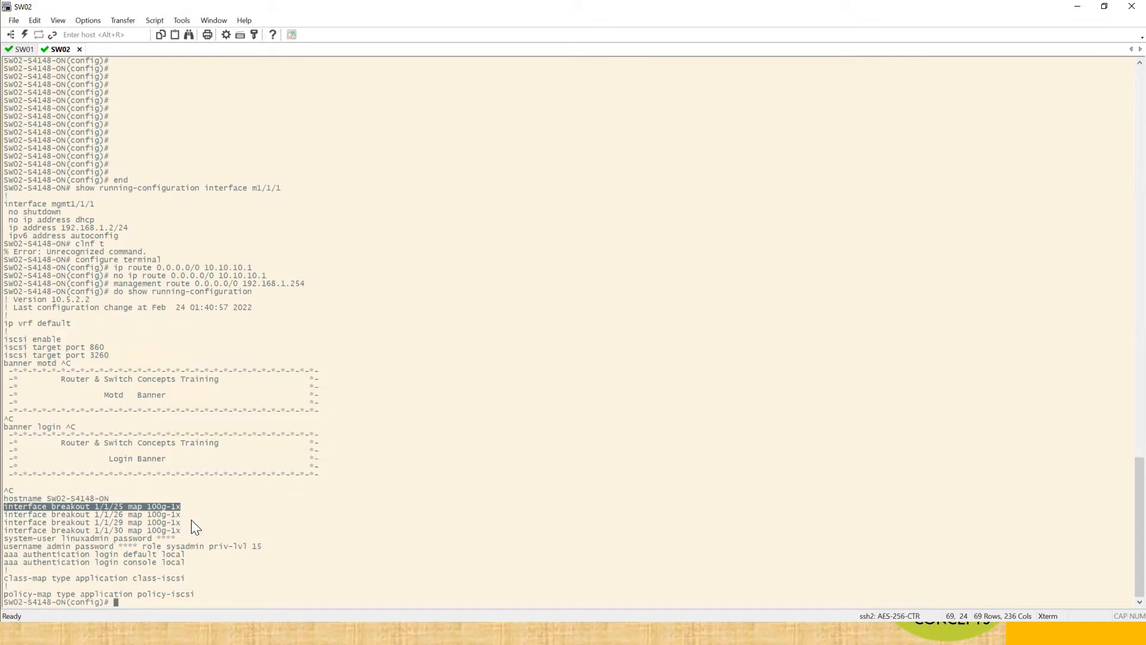
mouse_move(201, 527)
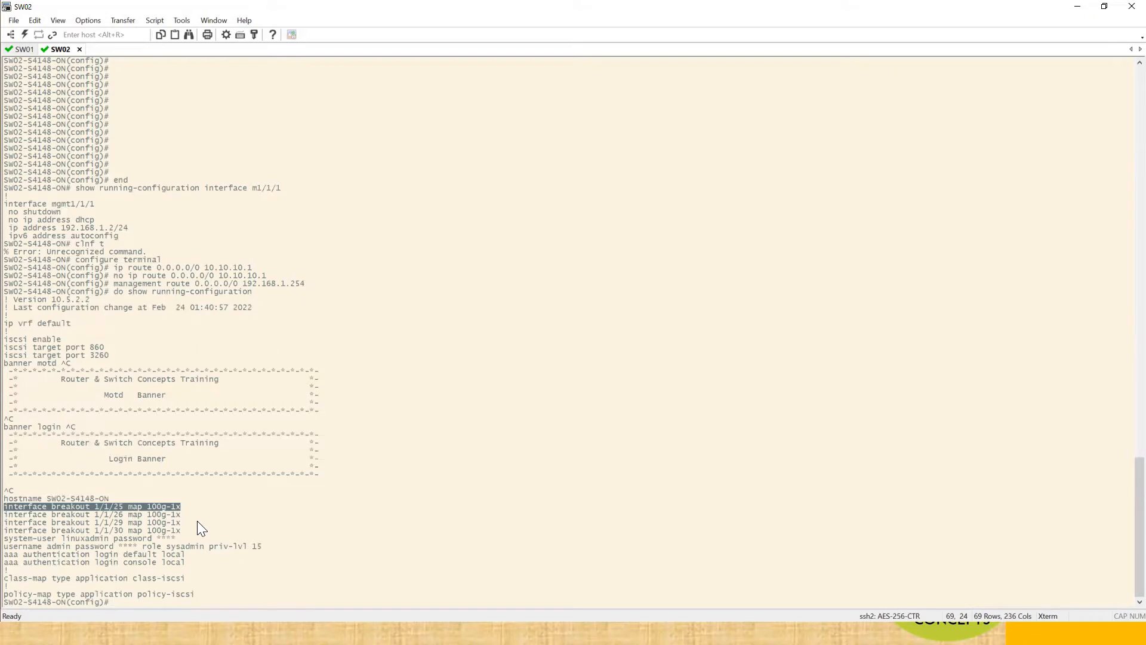
mouse_move(152, 525)
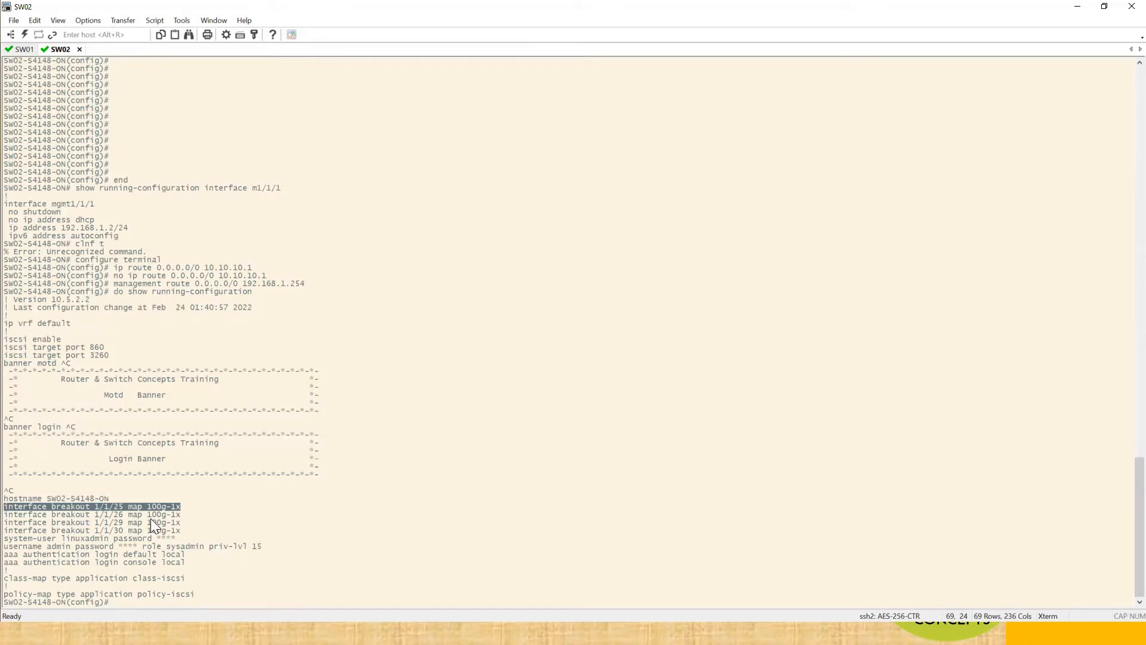
Step: Query 'interface breakout 1/1/25 map ?' to list modes 100g-1x, 50g-2x, 25g-4x, 10g-4x
type("interface")
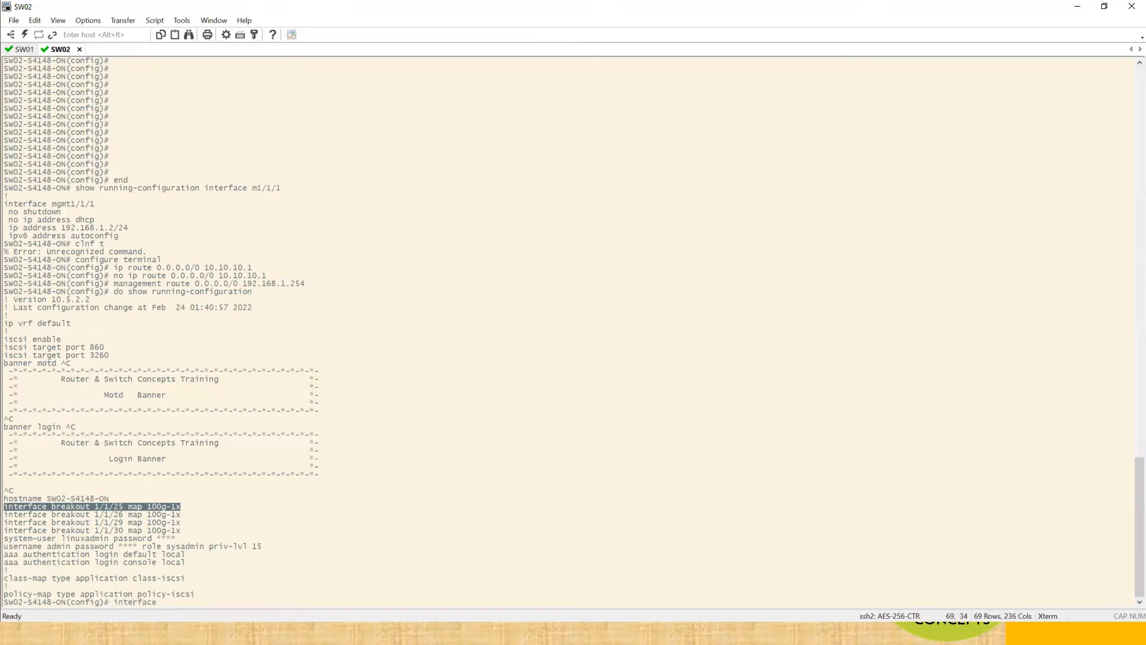
type("breakout")
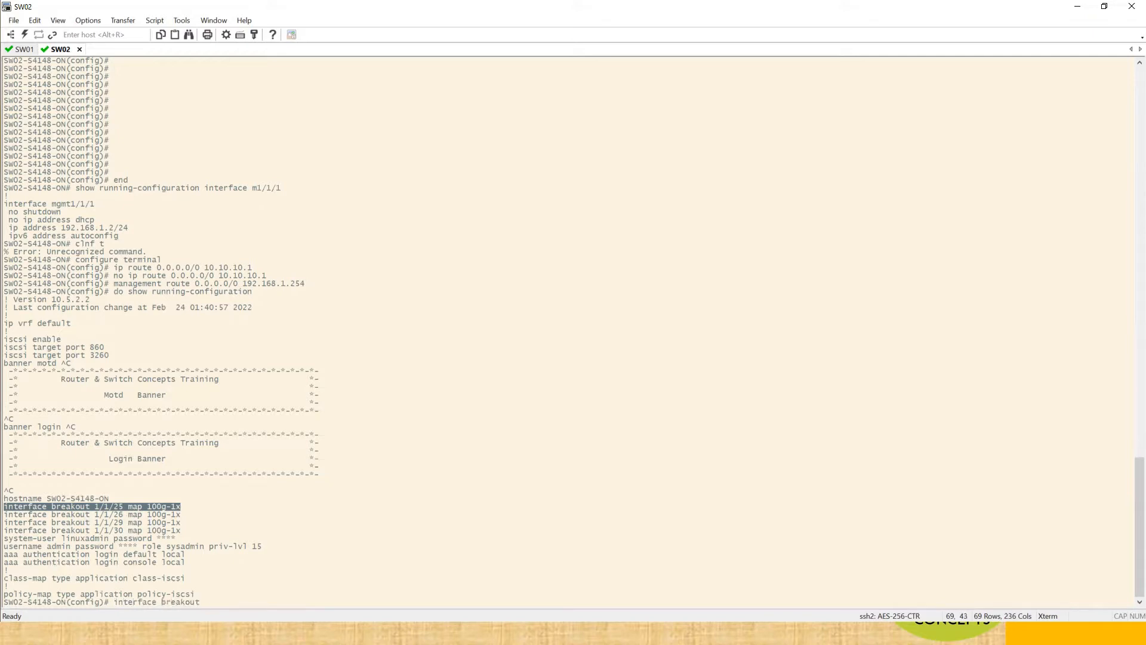
type("1/1/1")
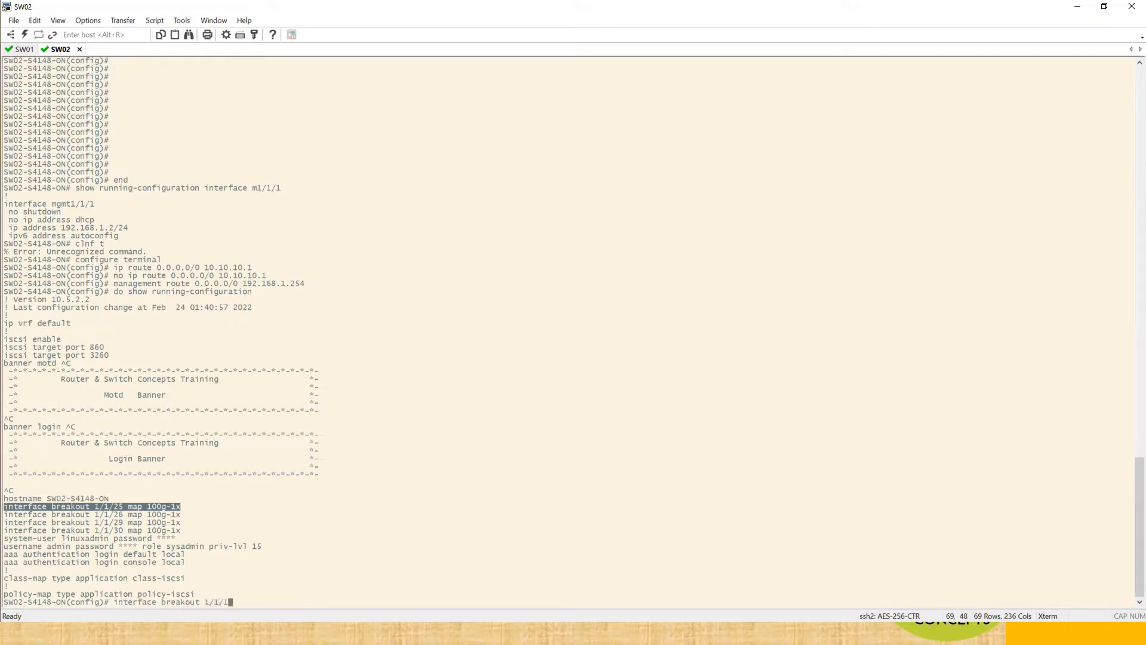
type("5 map")
type("do show ip interface")
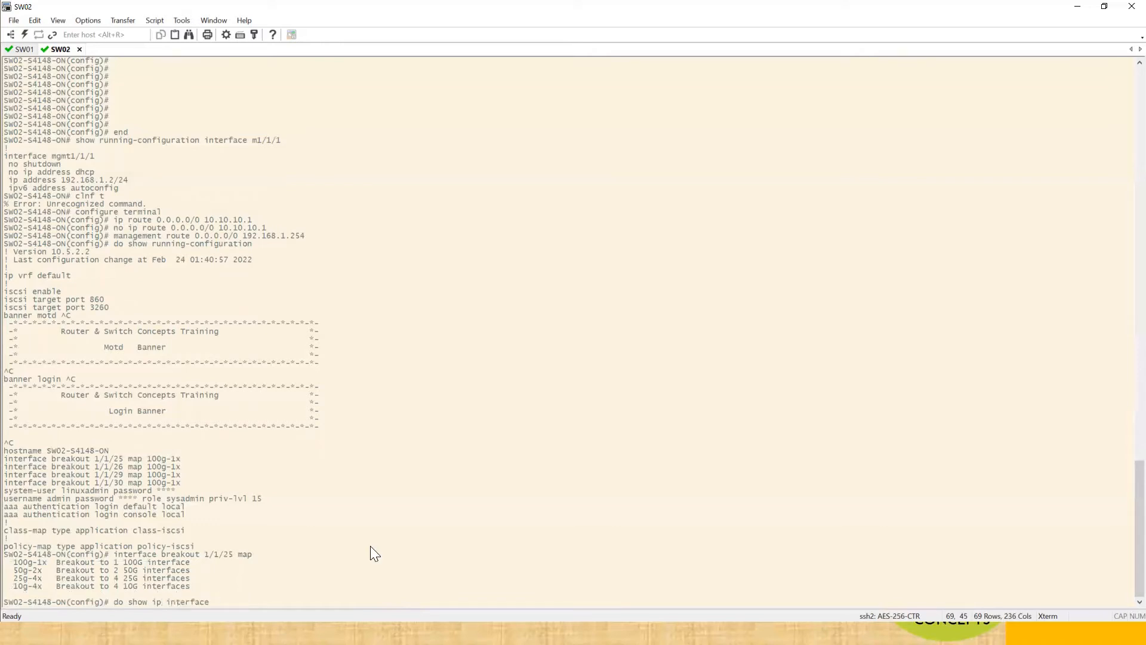
Step: Run 'do show ip interface brief' on SW02 and scroll through the Ethernet port listing
type("brief")
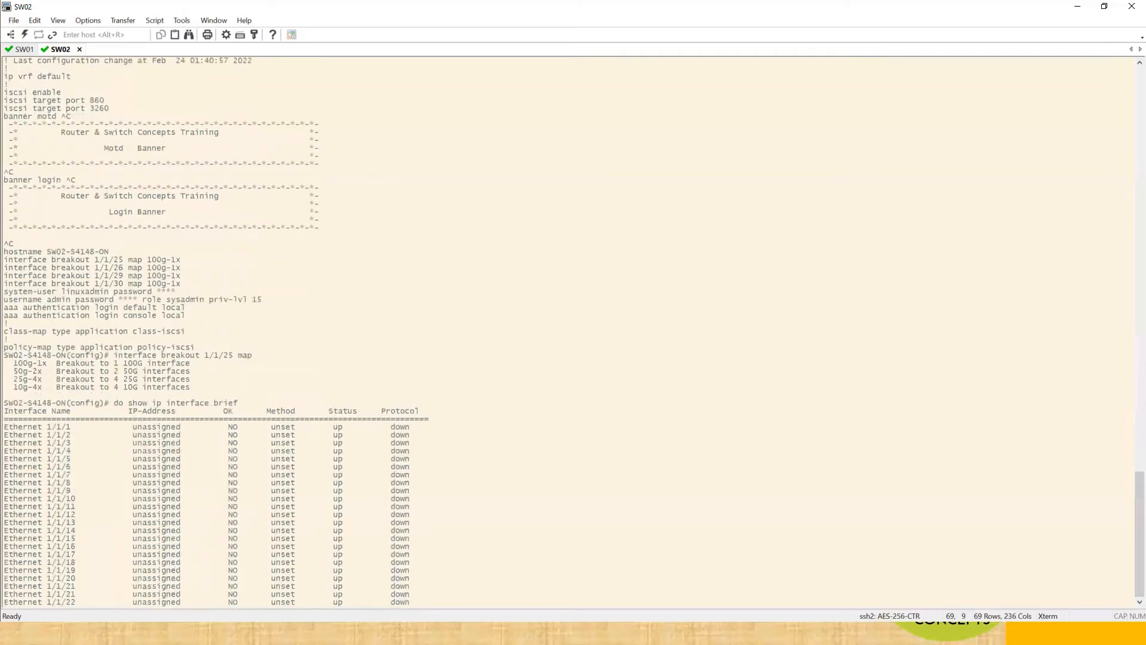
scroll("down", 3)
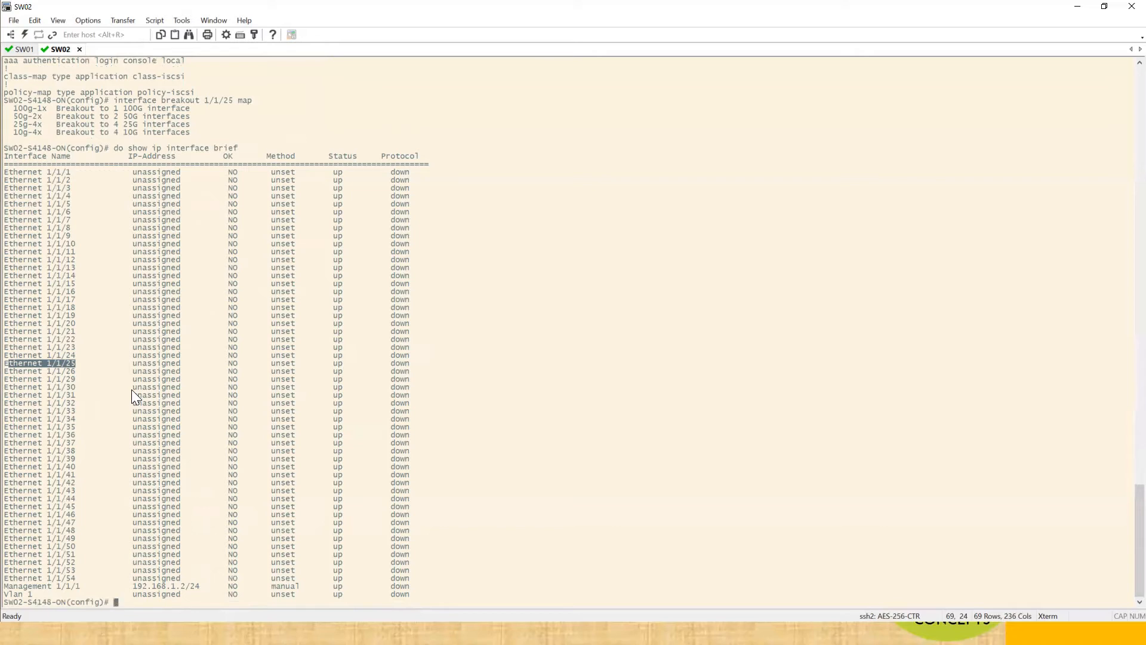
Step: Configure 'interface breakout 1/1/25 map 10g-4x' to split the port into four 10G interfaces
type("interface")
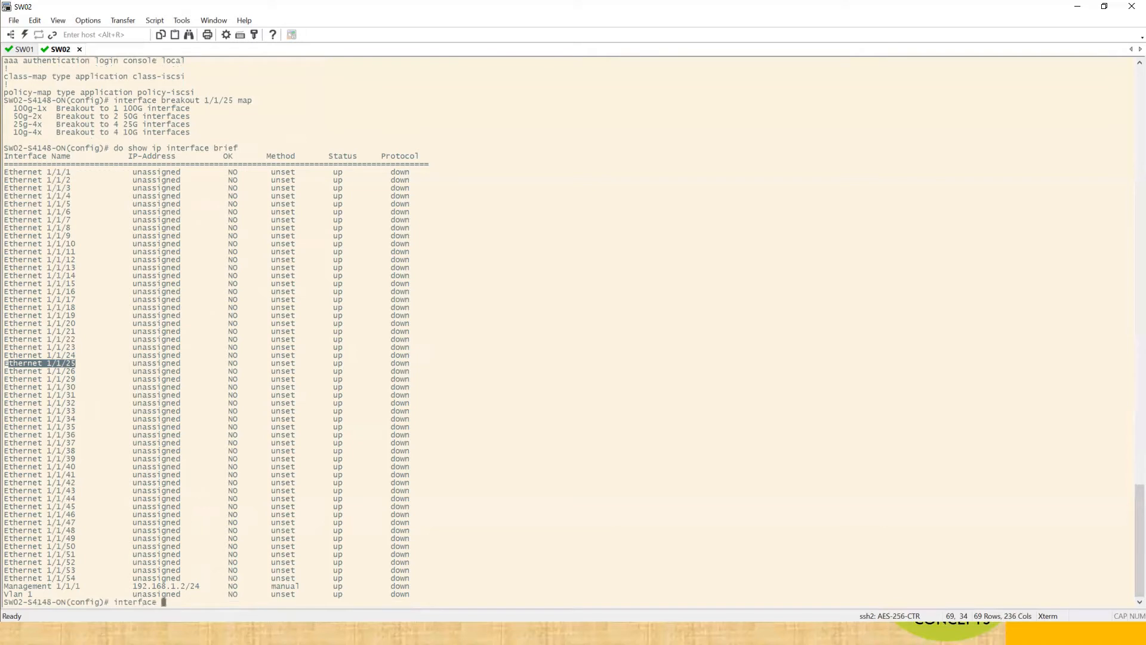
type("breakout")
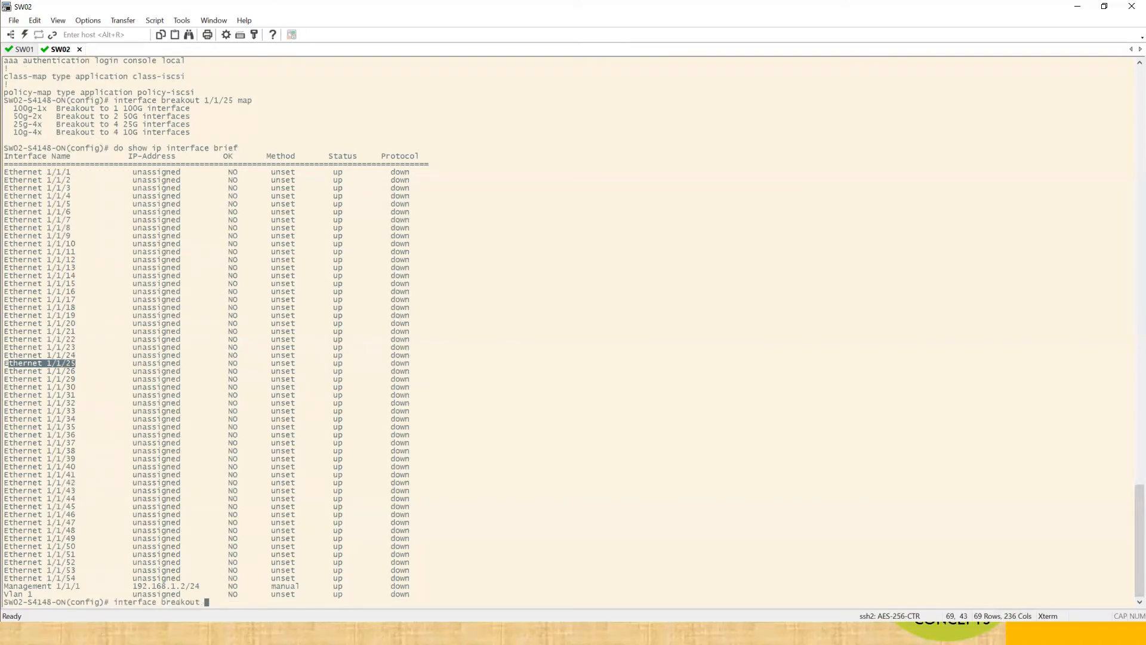
type("ma")
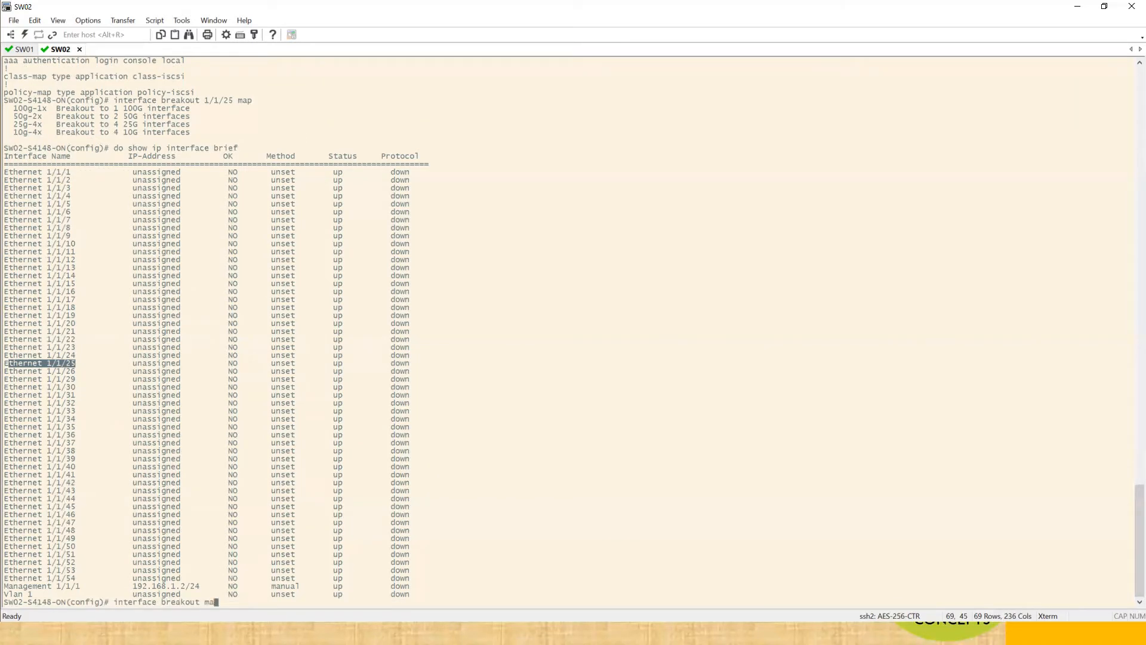
key("Backspace")
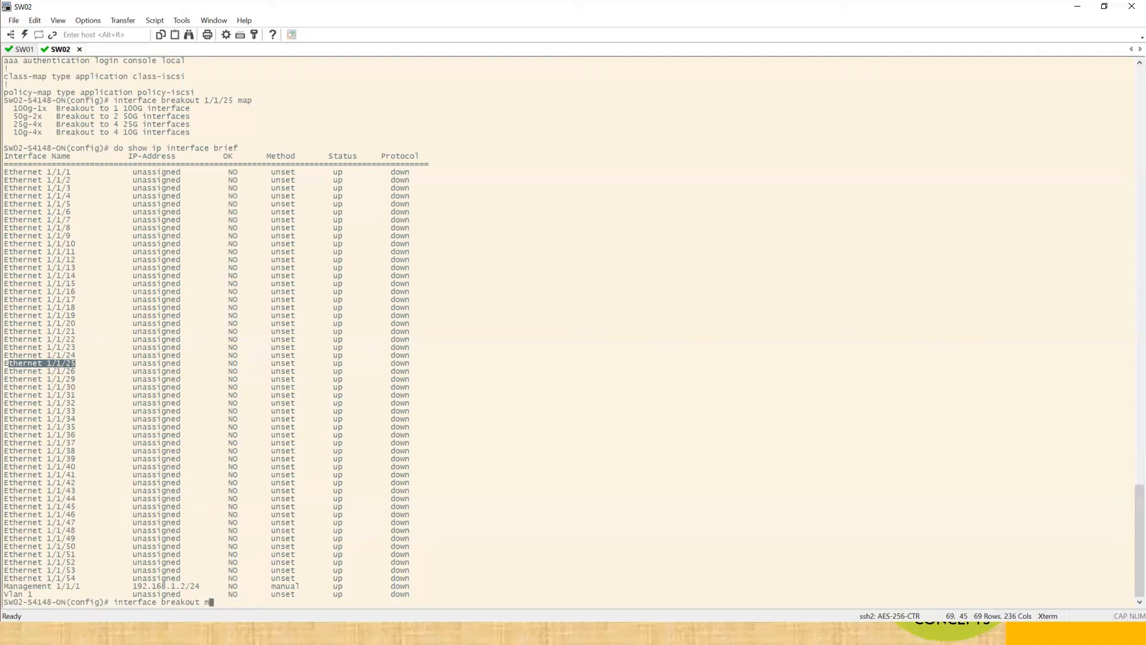
key("backspace")
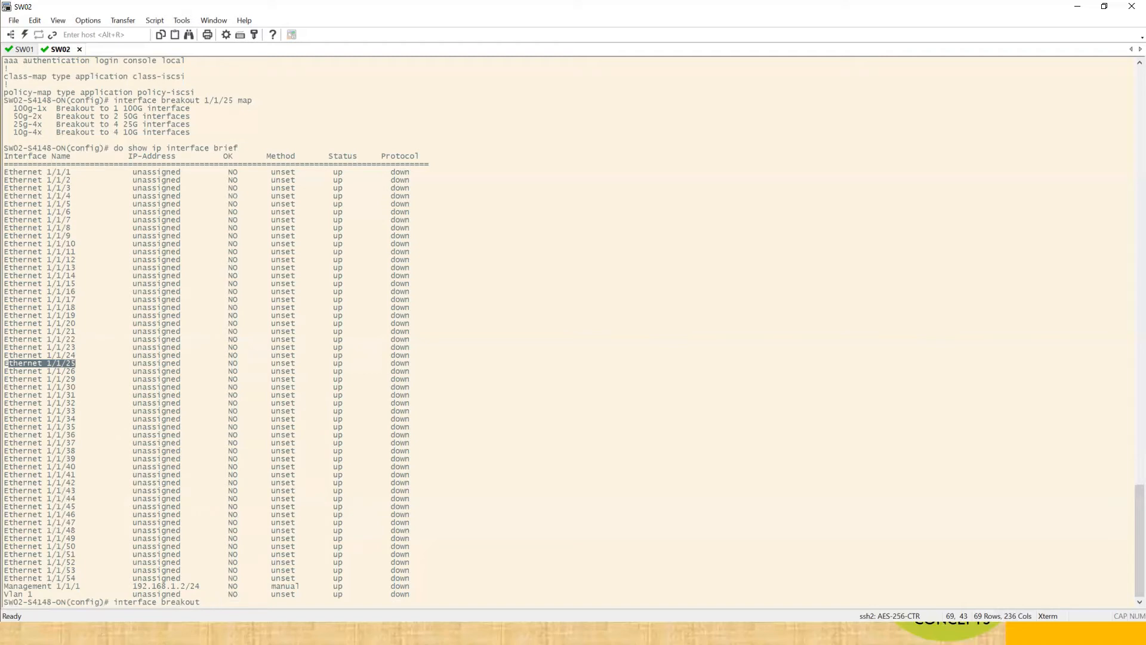
type("1/1/25 map")
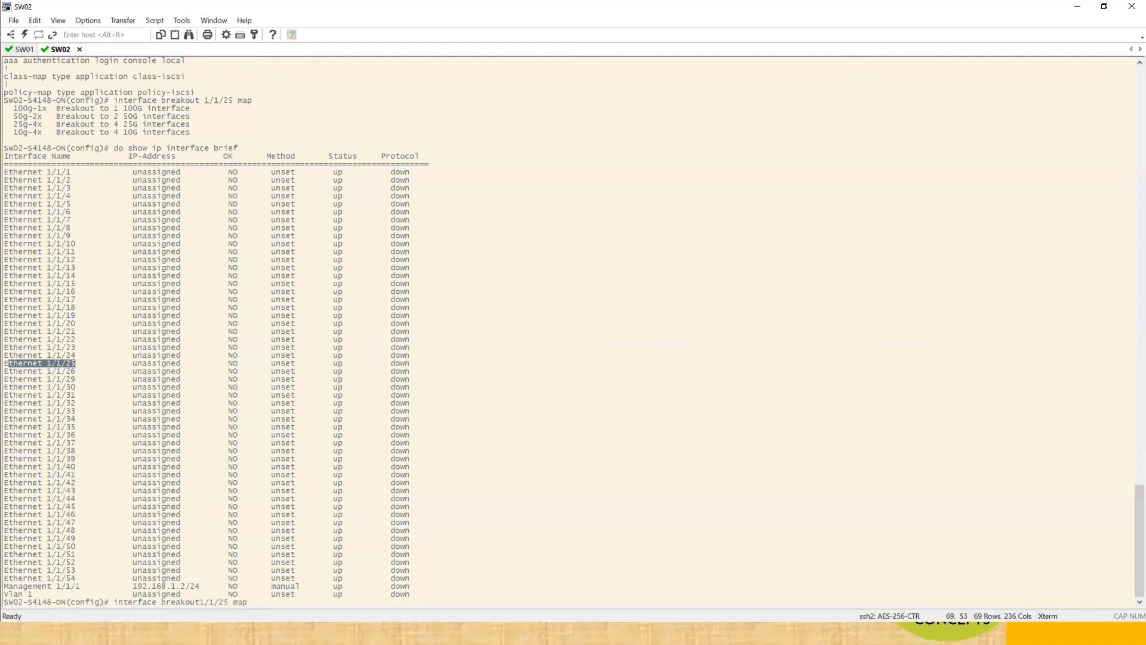
type("1D")
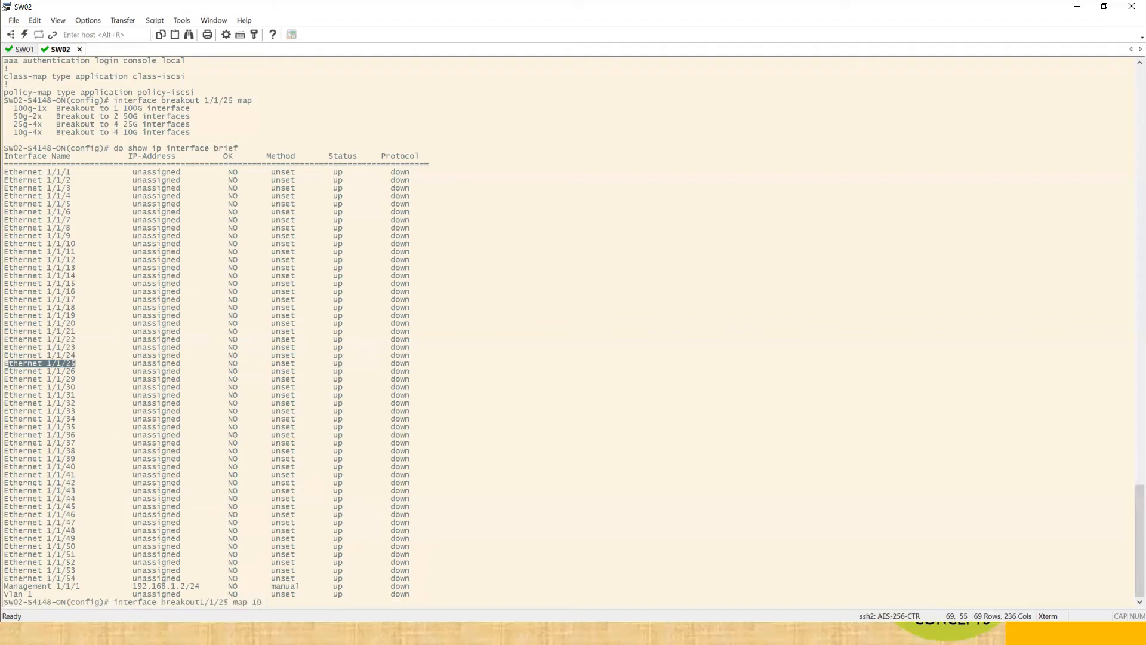
type("0g")
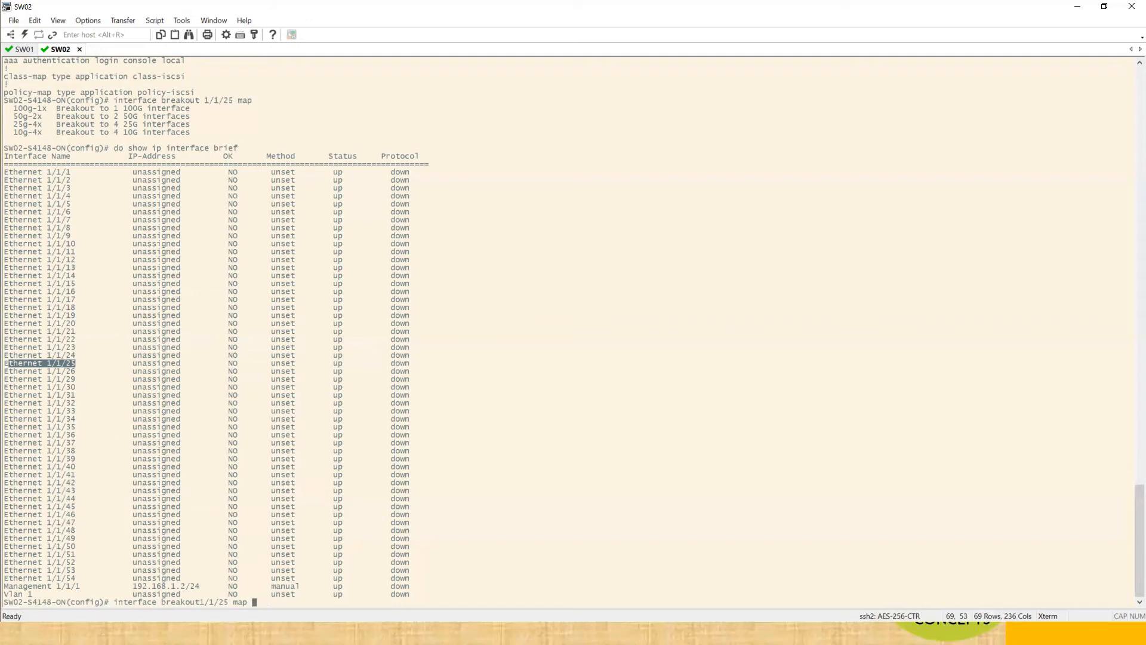
mouse_move(116, 445)
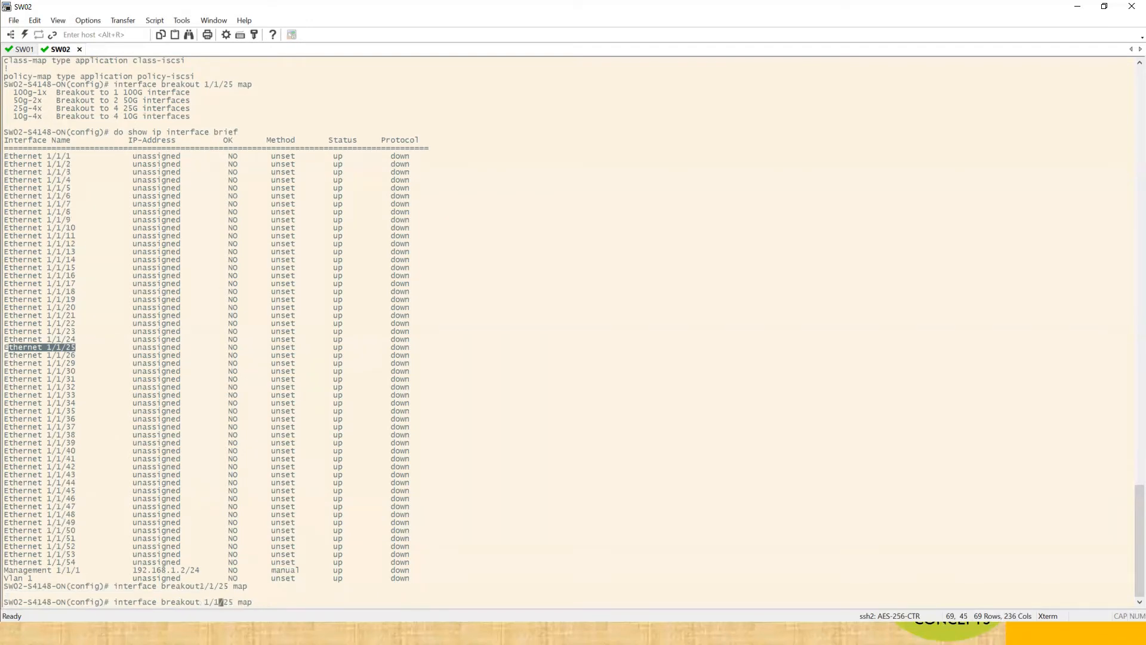
type("P")
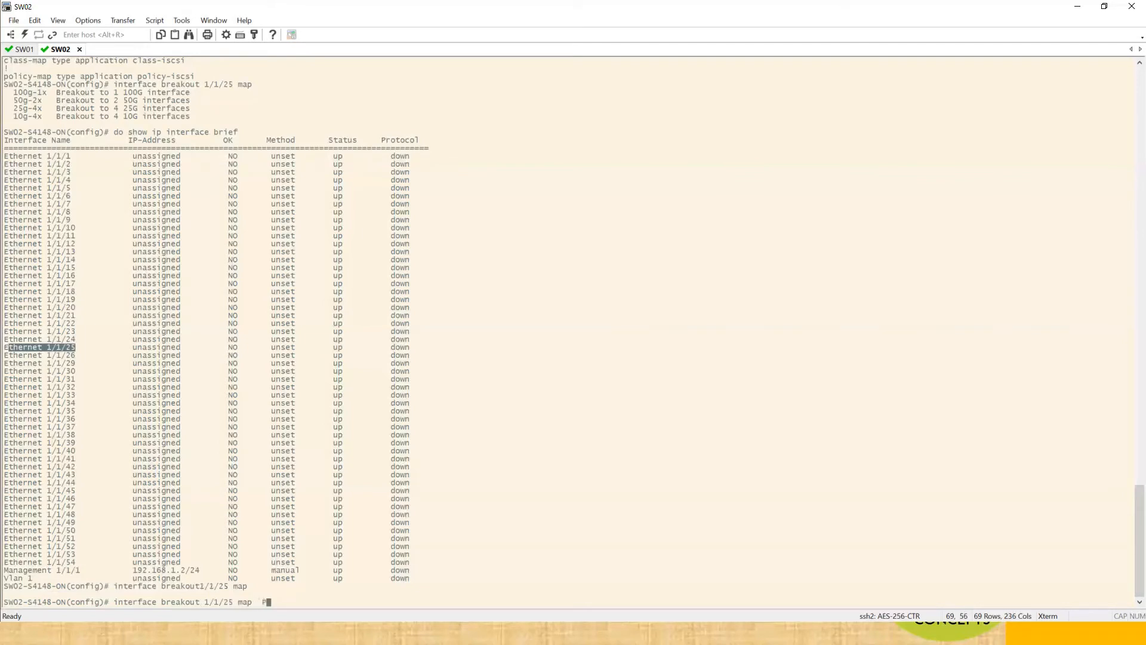
type("10g-4x")
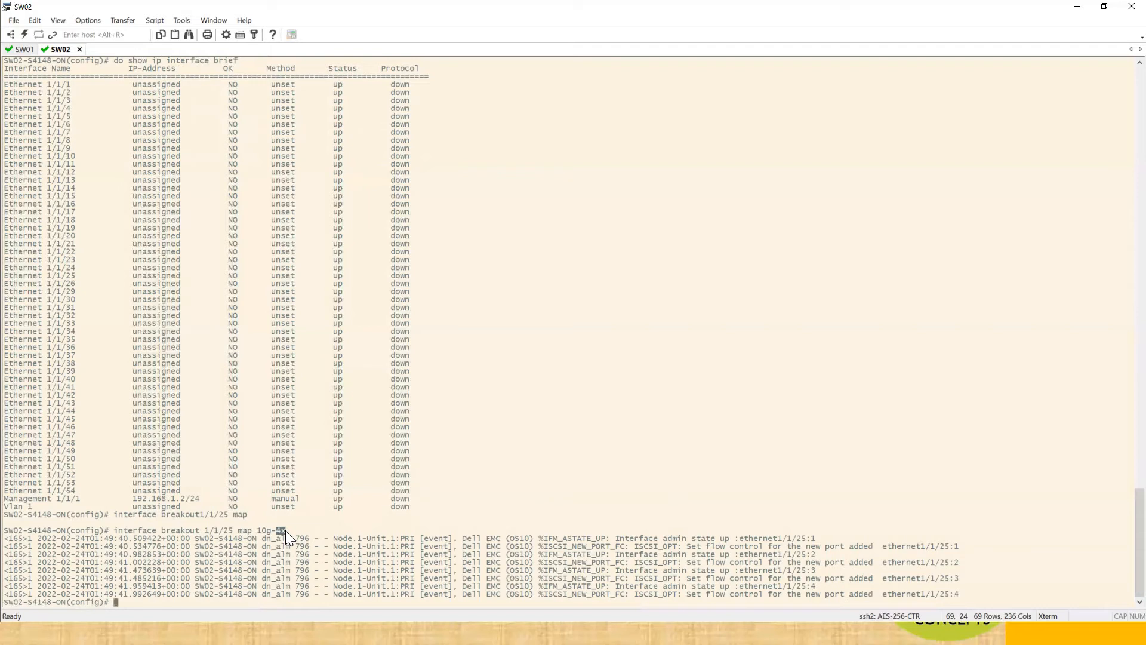
Step: Run 'do show ip interface brief | grep 1/1/25' to list sub-interfaces 1/1/25:1 through 1/1/25:4
type("do show ip interface")
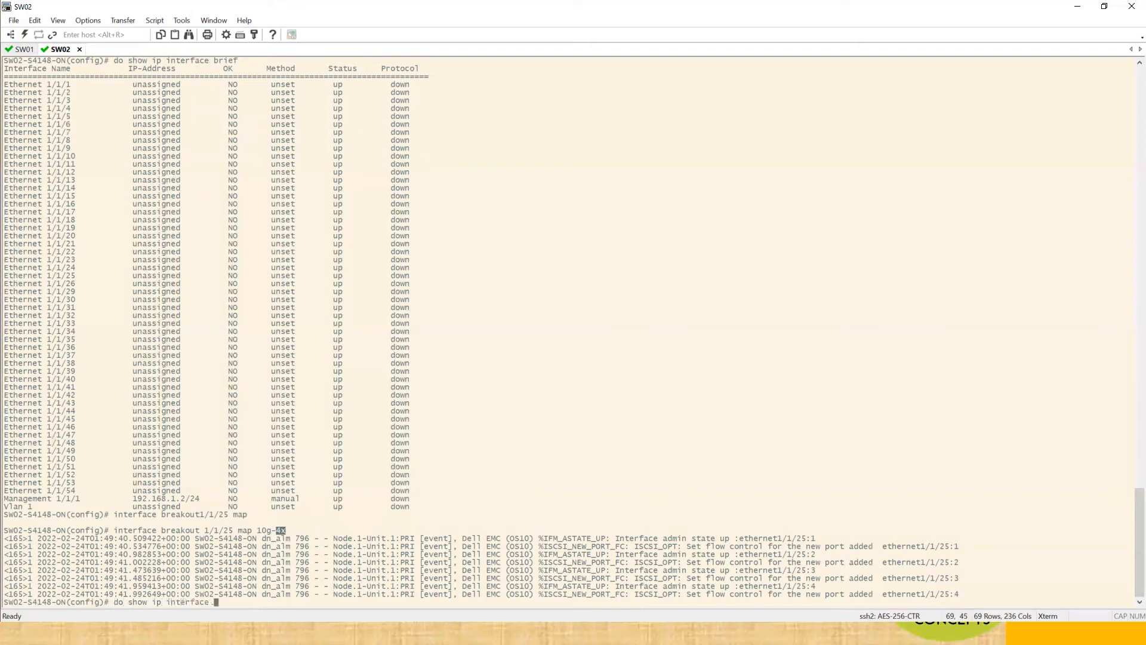
type("brief | grep")
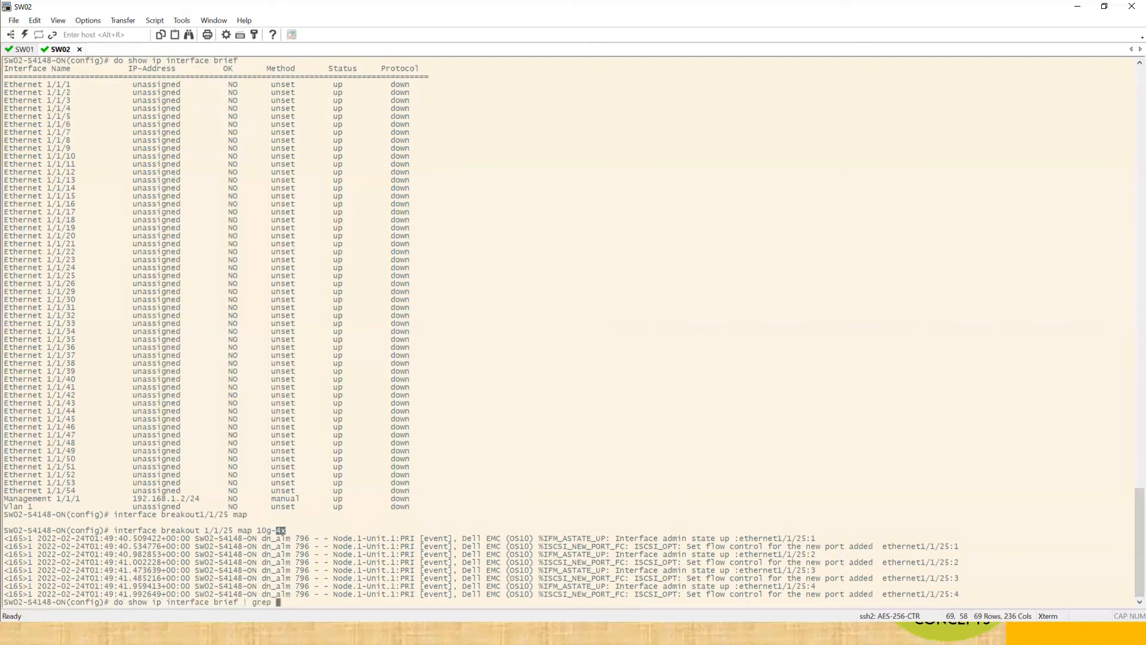
type("1/1/25")
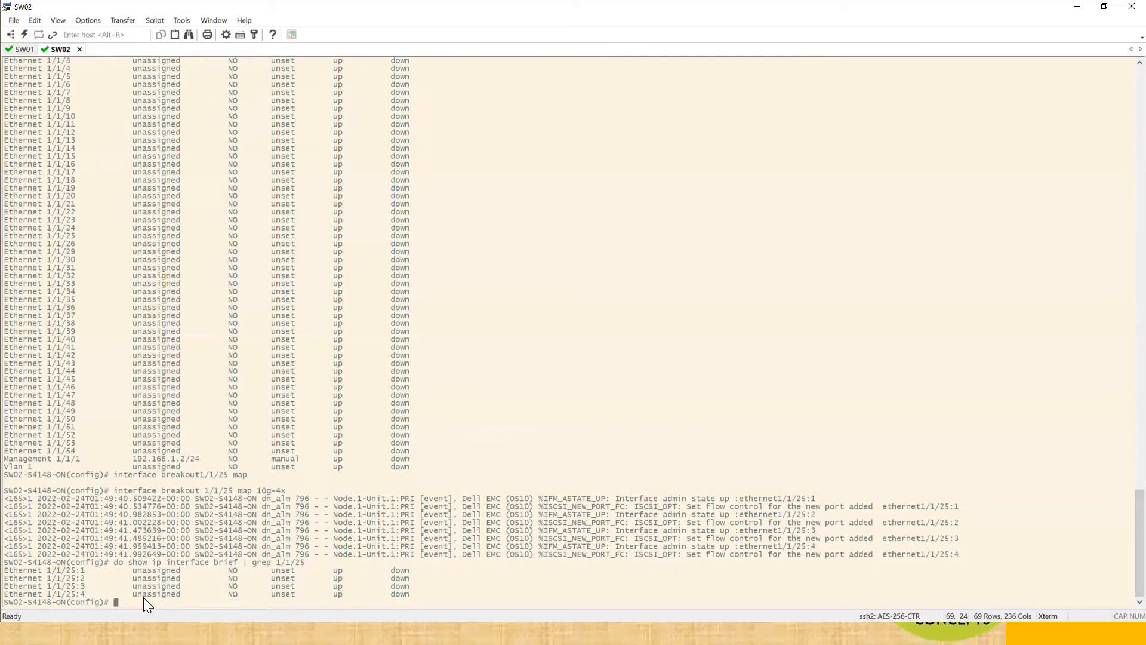
type("interface breakout 1/1/25 map 10g-4x")
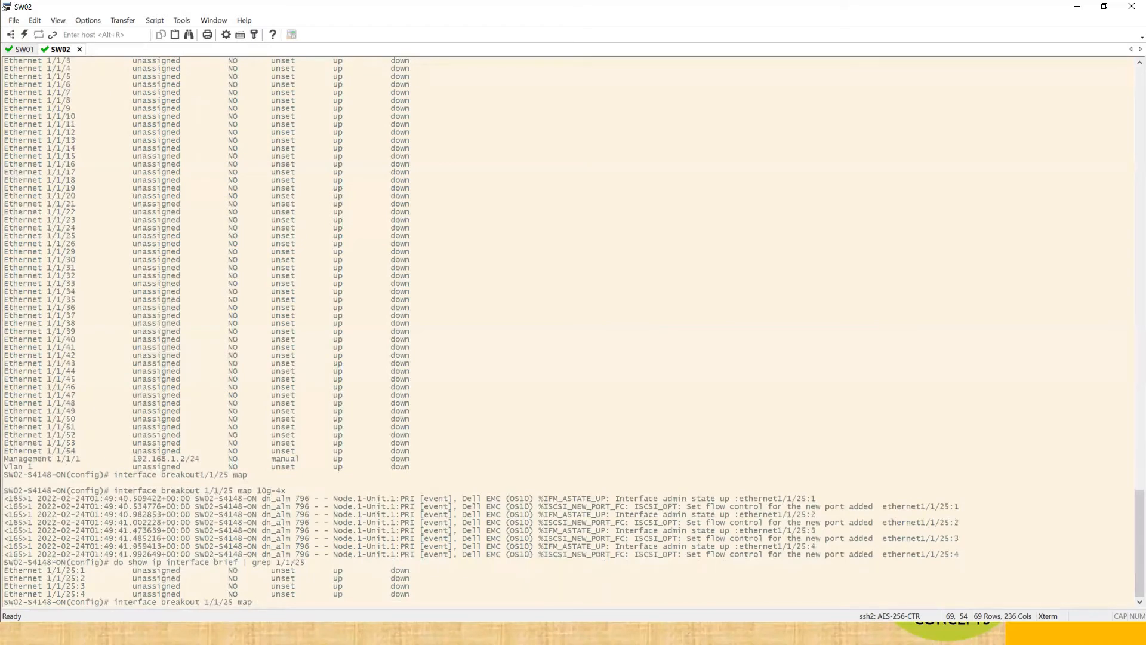
Step: Remove the breakout with 'no interface breakout 1/1/25', then map the port as 50g-2x
type("50g-2x")
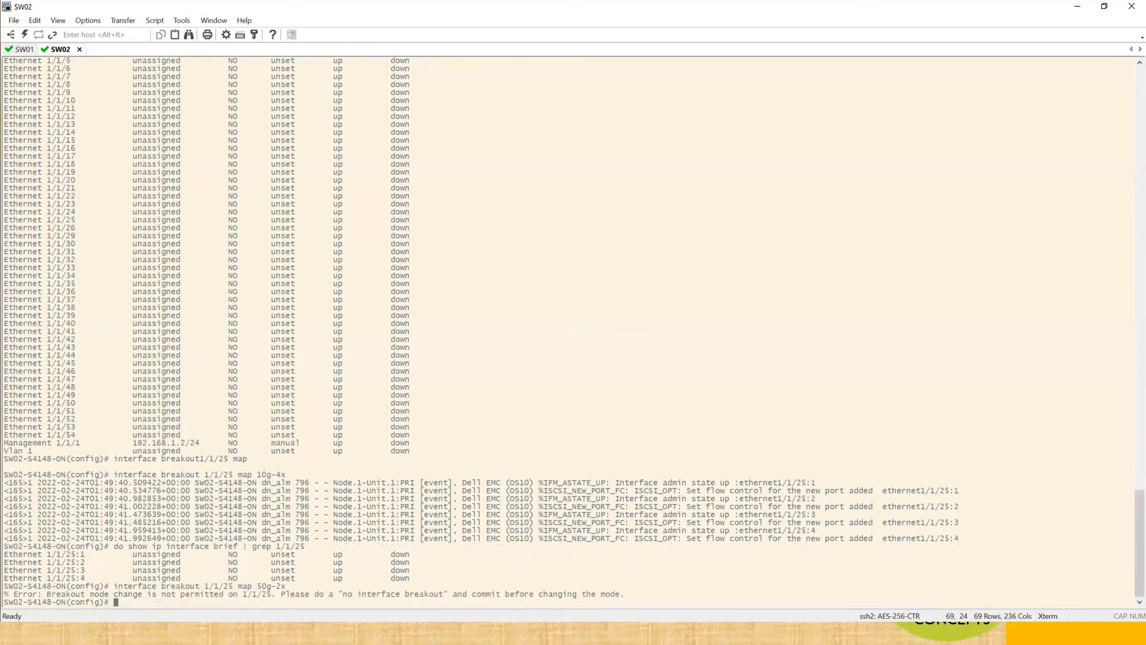
type("interface breakout 1/1/25 map 50g-2x")
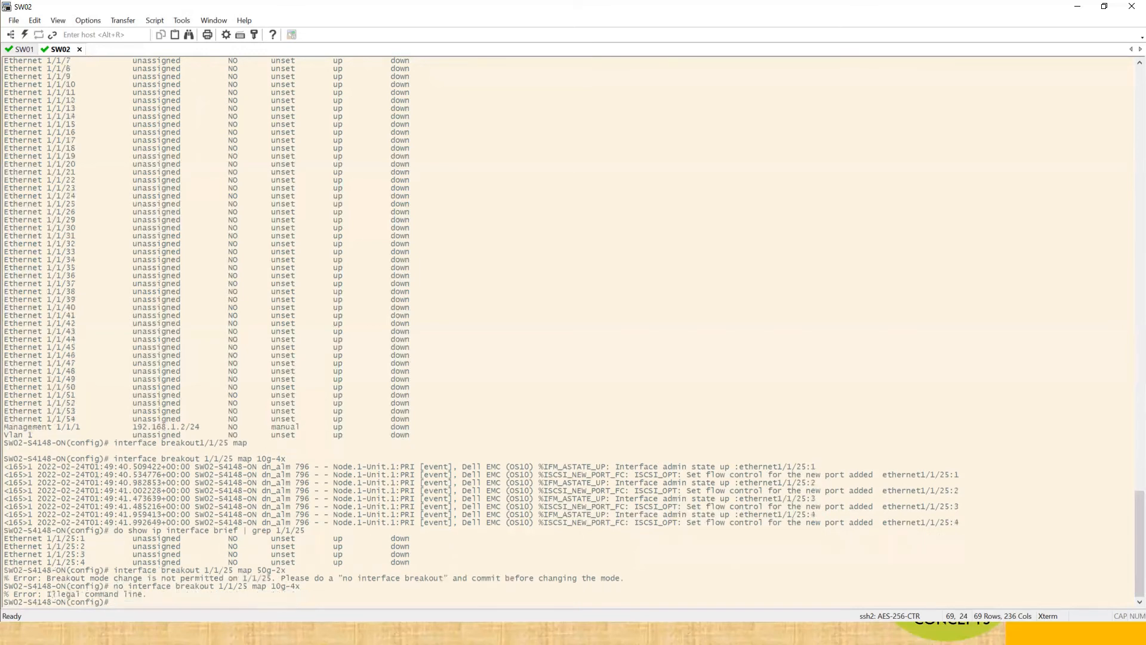
type("no interface breakout 1/1/25 map 10g-4x")
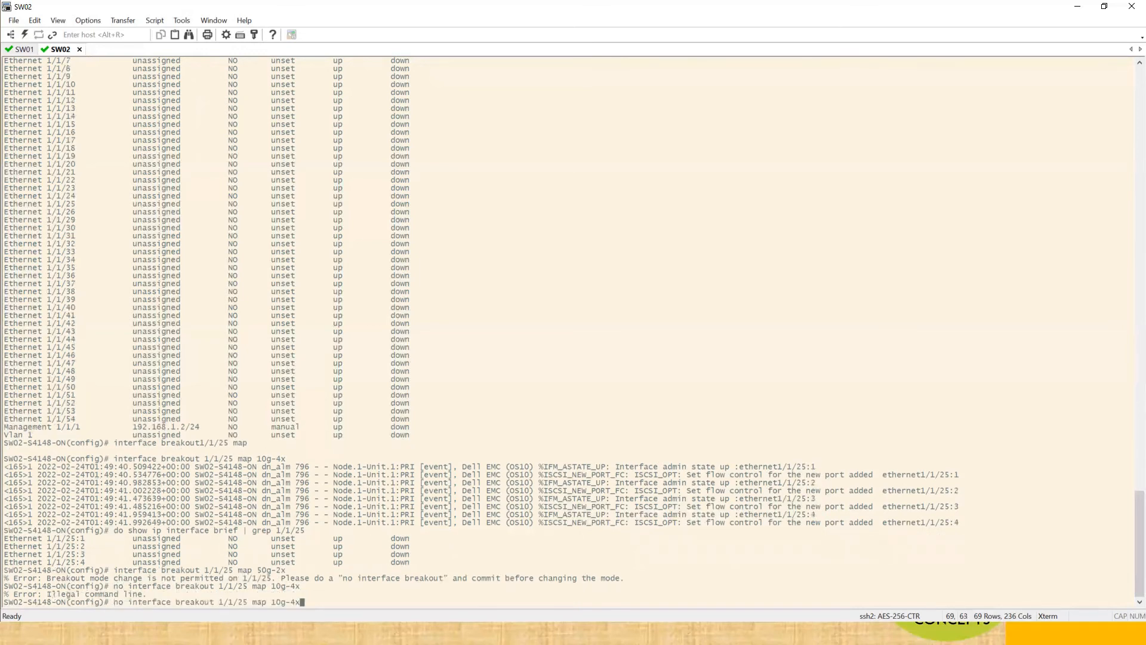
key("BackSpace")
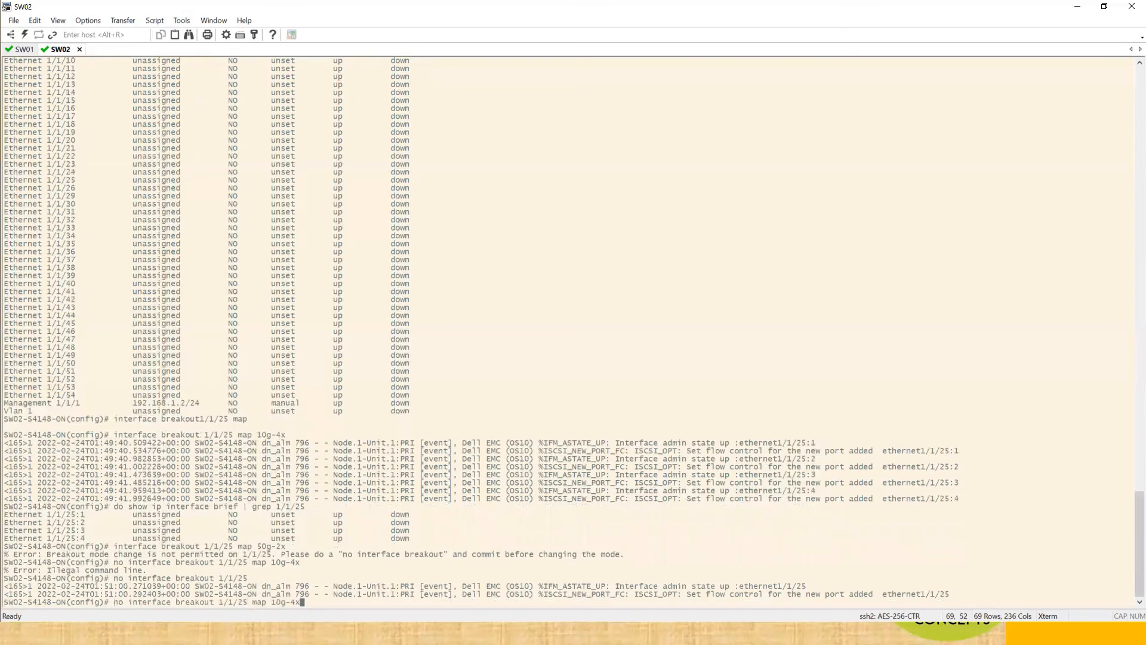
type("interface breakout 1/1/25 map 50g-2x")
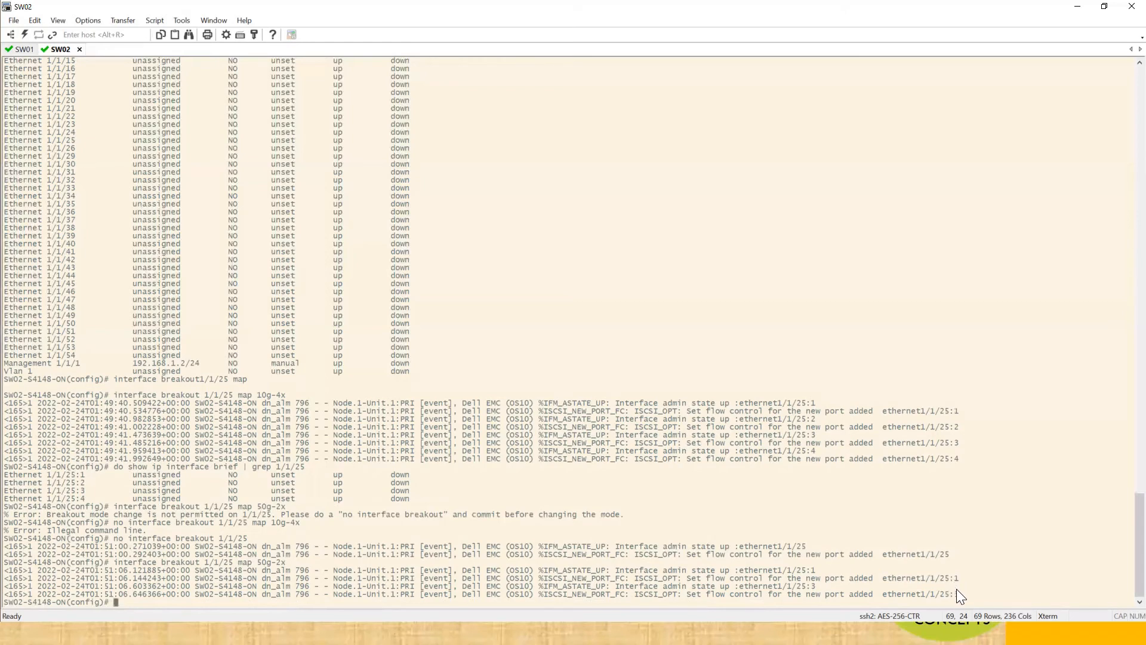
Step: Run 'do show ip interface brief | grep 1/1/25' to confirm interfaces 1/1/25:1 and 1/1/25:3
type("do")
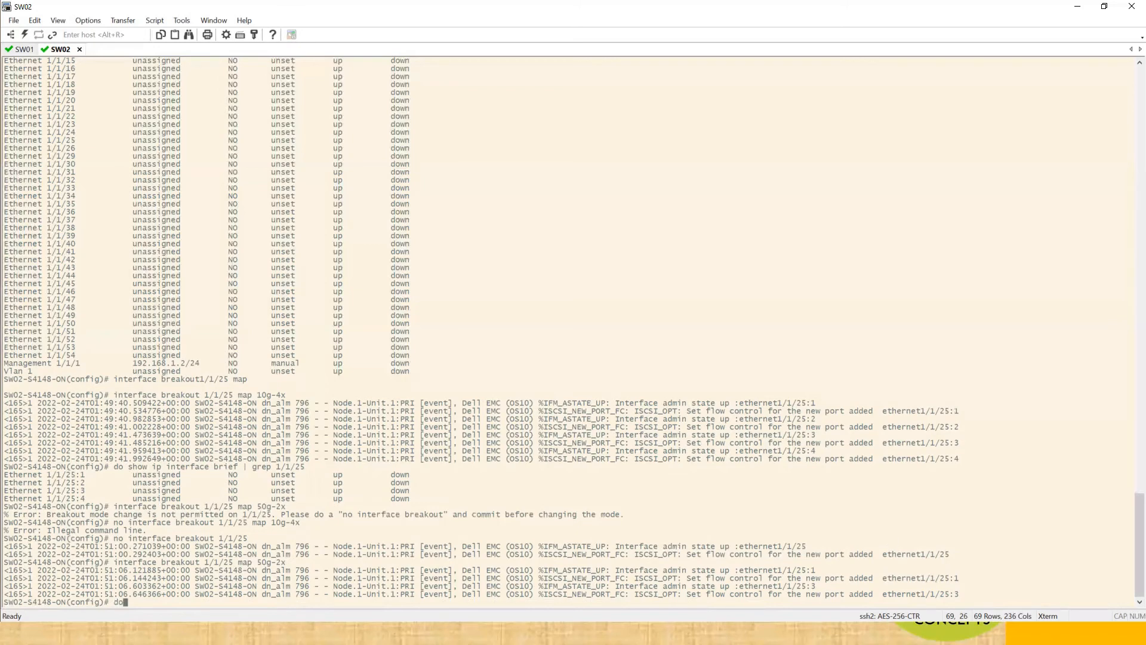
type("show ip interface brief |")
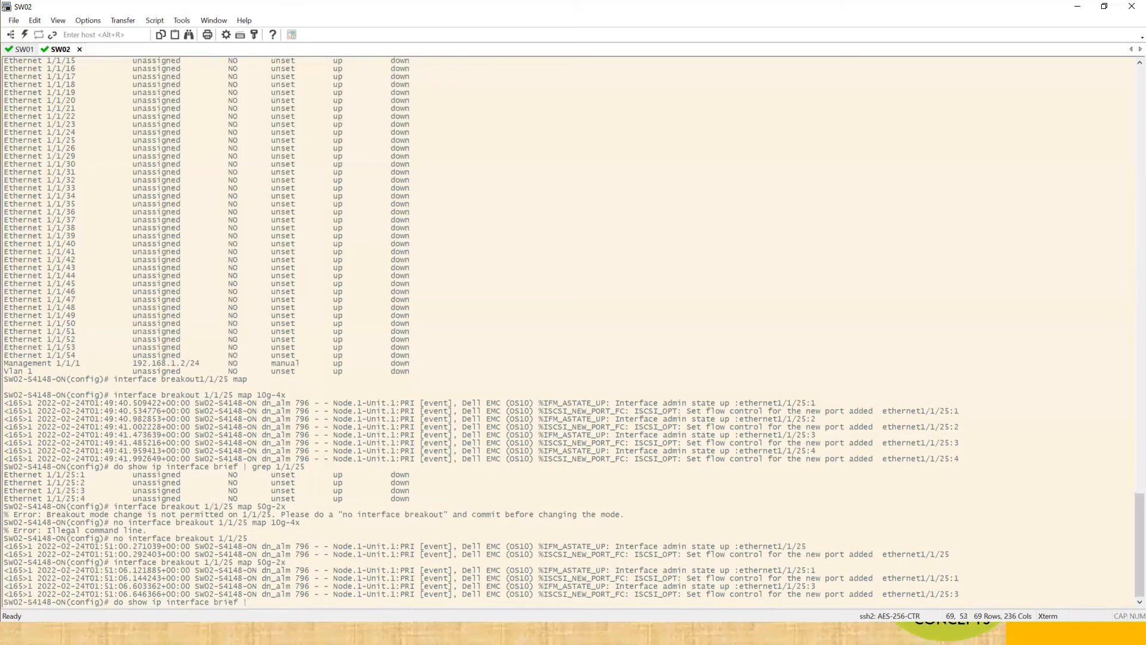
type("ge 1/1/25")
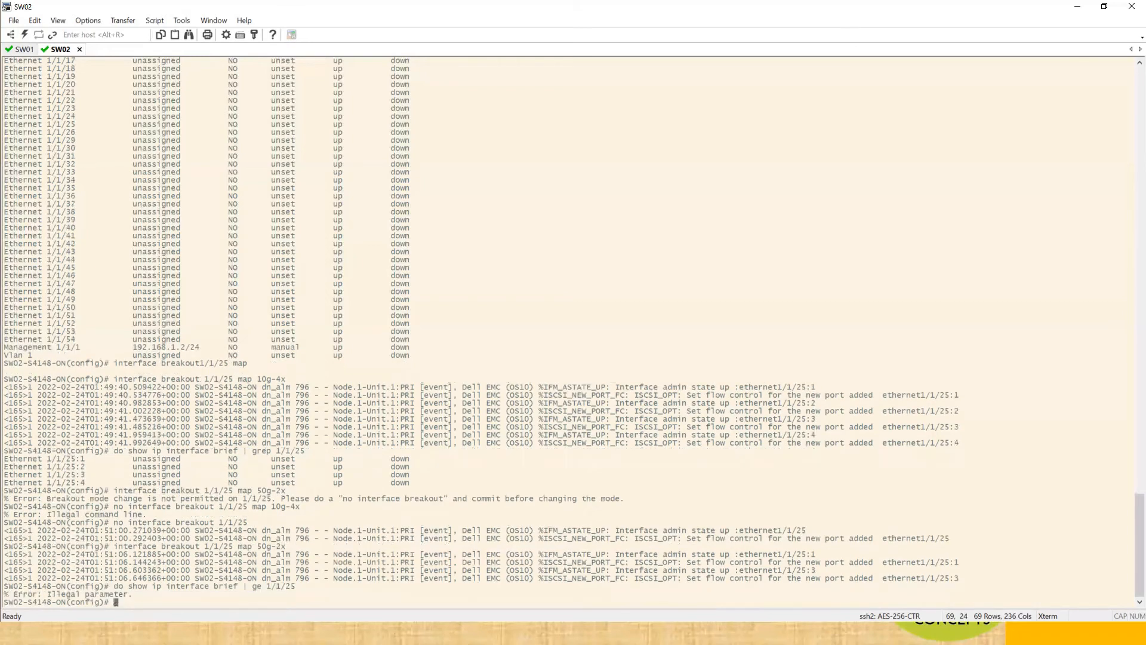
type("do show ip interface brief | ge 1/1/25")
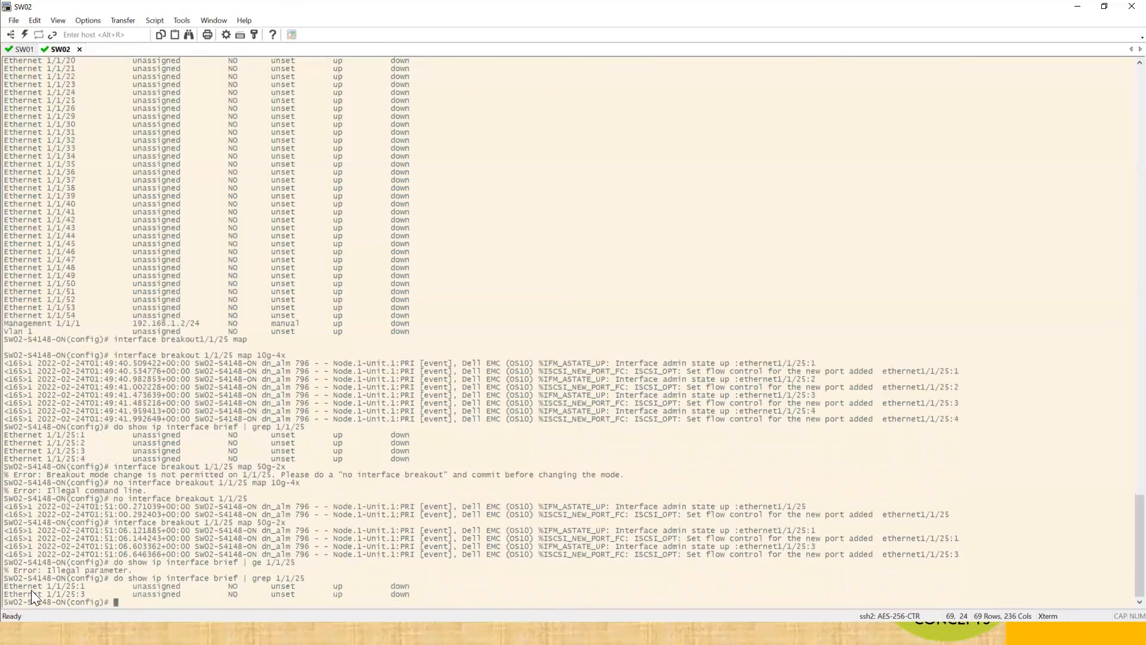
Step: Copy the name Ethernet 1/1/25:1 and show that interface's detailed status
left_click_drag(33, 585, 151, 593)
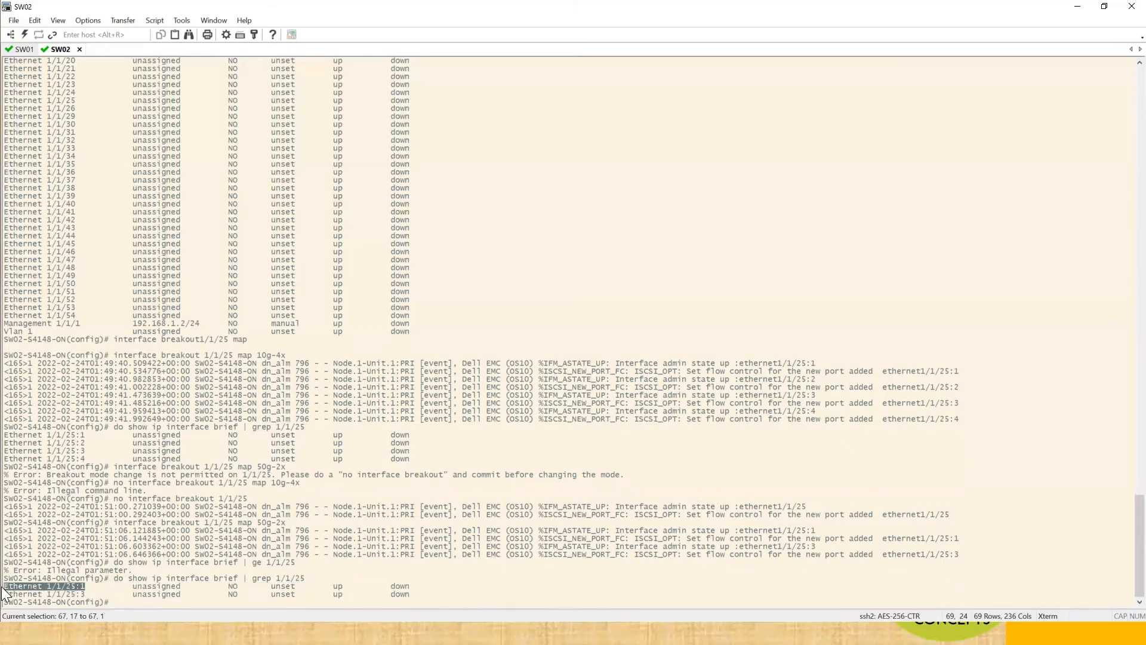
type("show interface Ethernet 1/1/25:1")
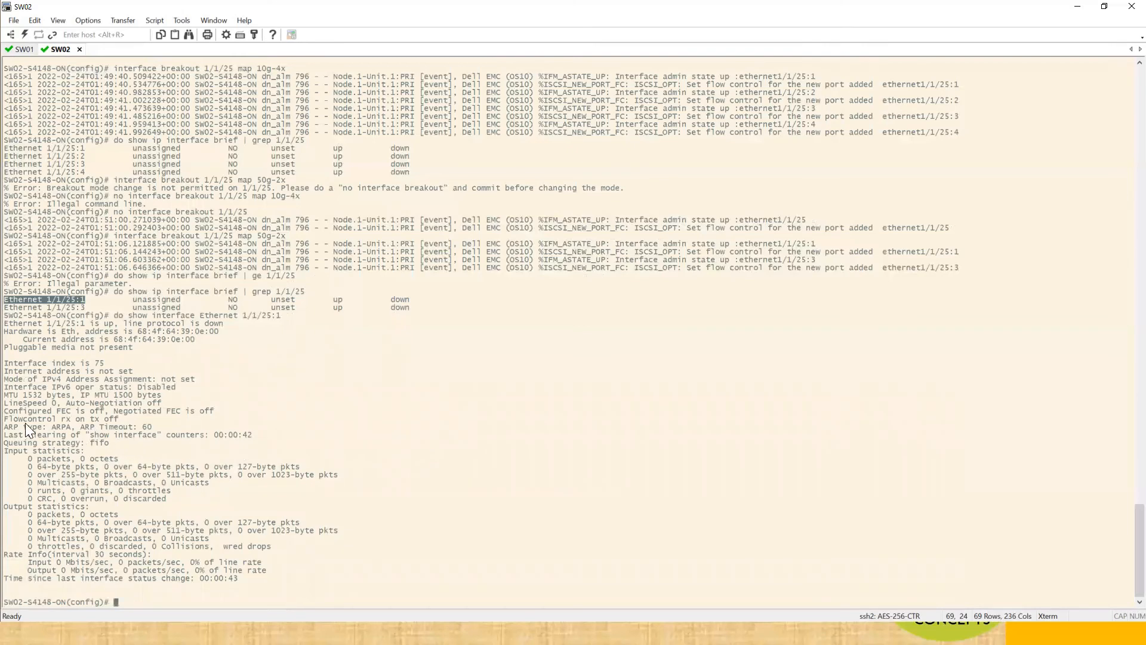
double_click(29, 402)
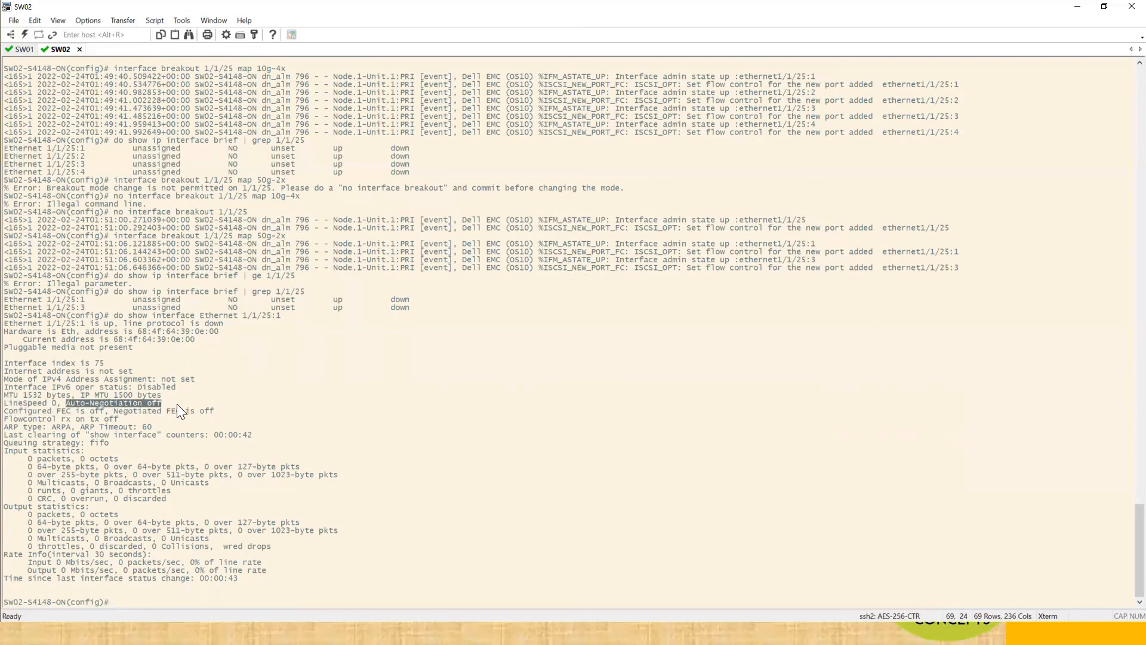
mouse_move(141, 436)
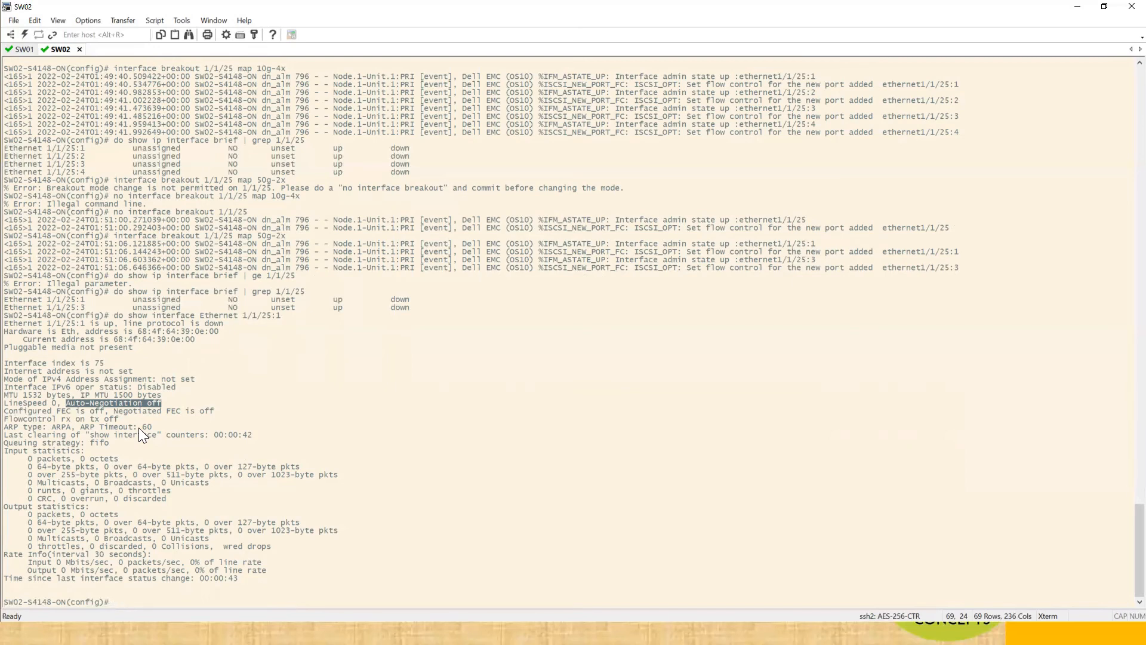
mouse_move(154, 409)
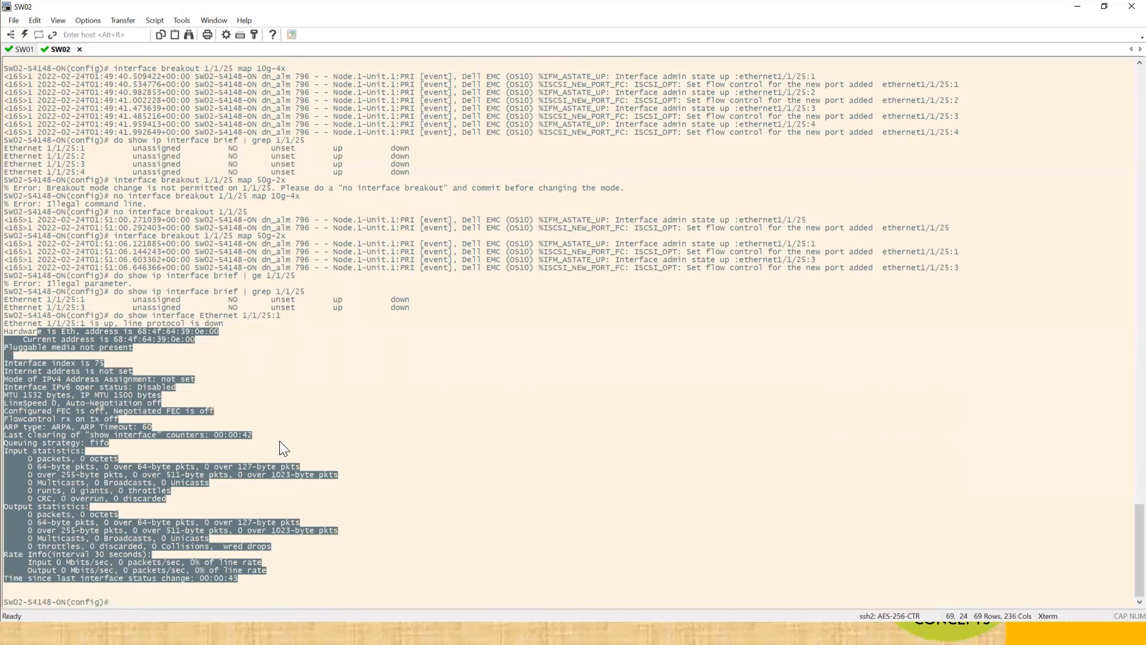
mouse_move(261, 386)
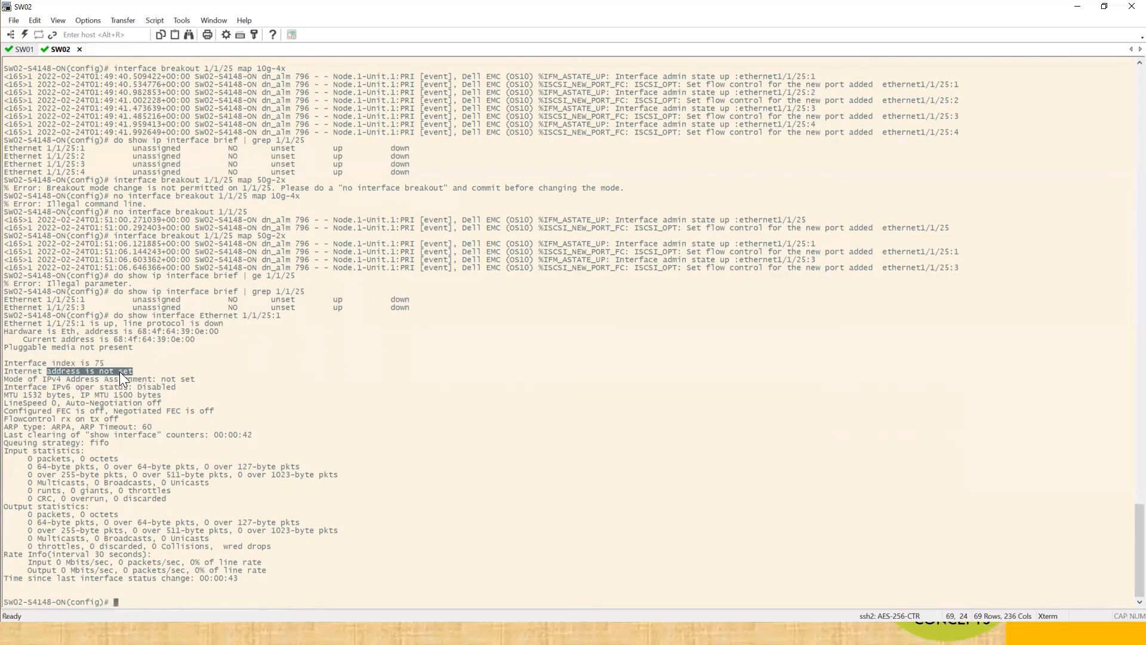
mouse_move(16, 385)
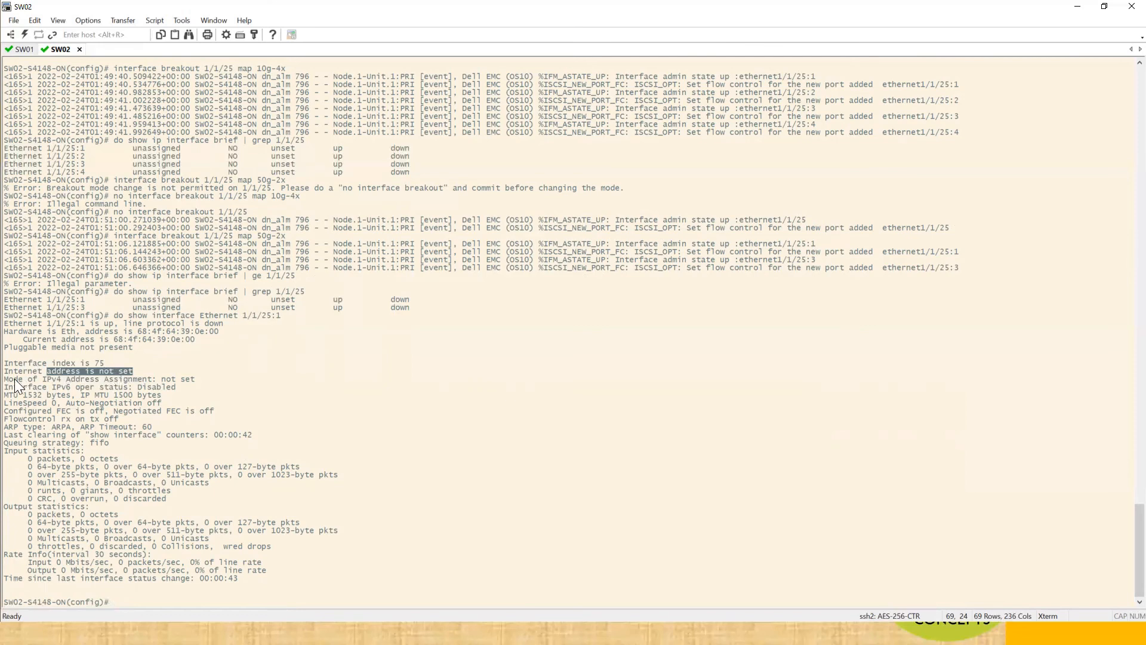
left_click_drag(44, 370, 172, 387)
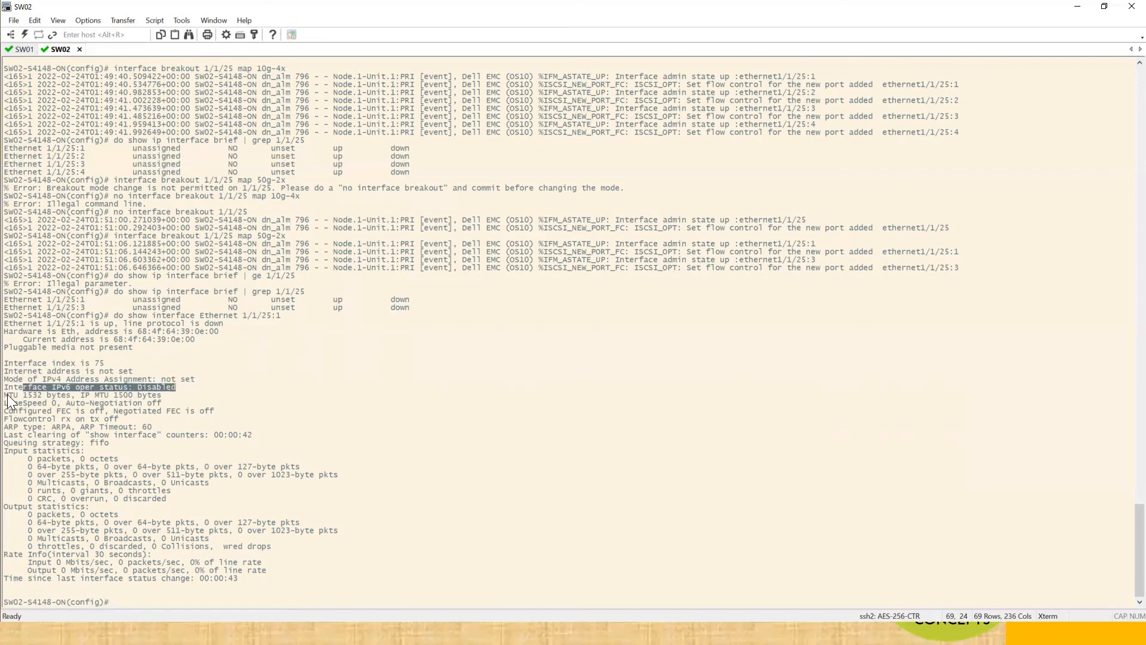
left_click(40, 395)
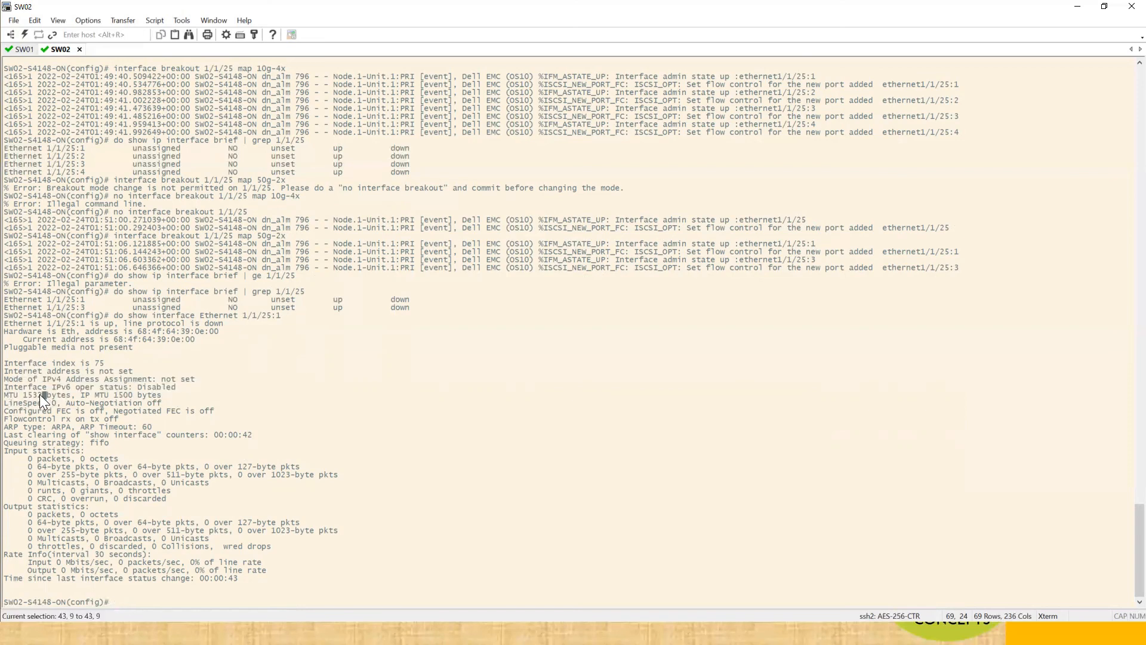
double_click(35, 395)
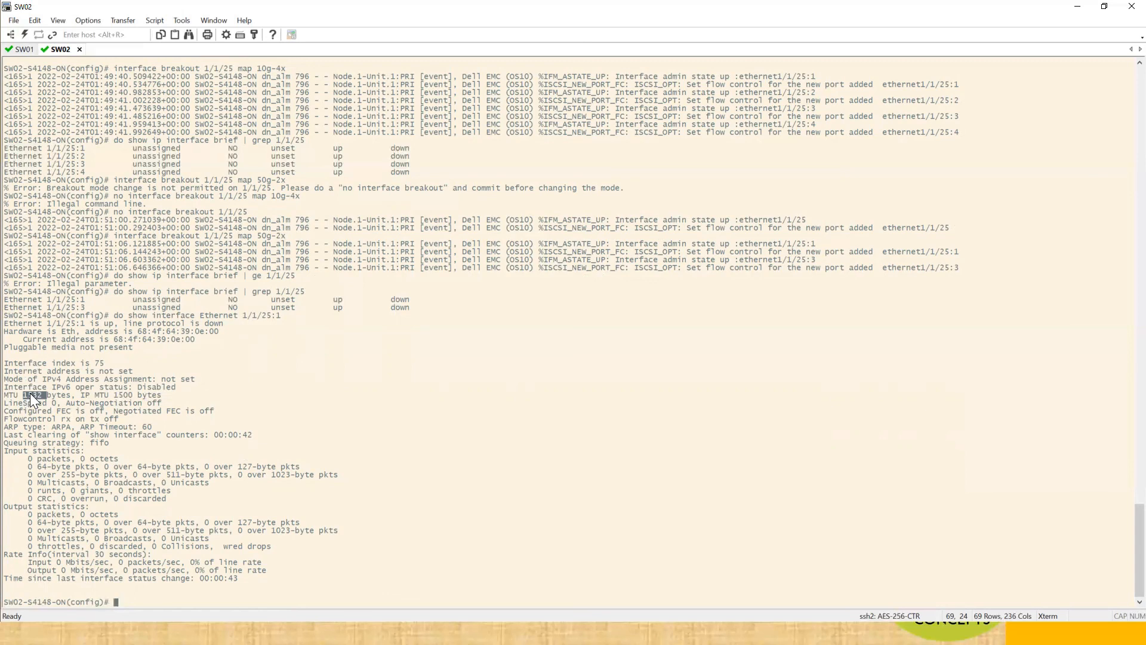
double_click(31, 395)
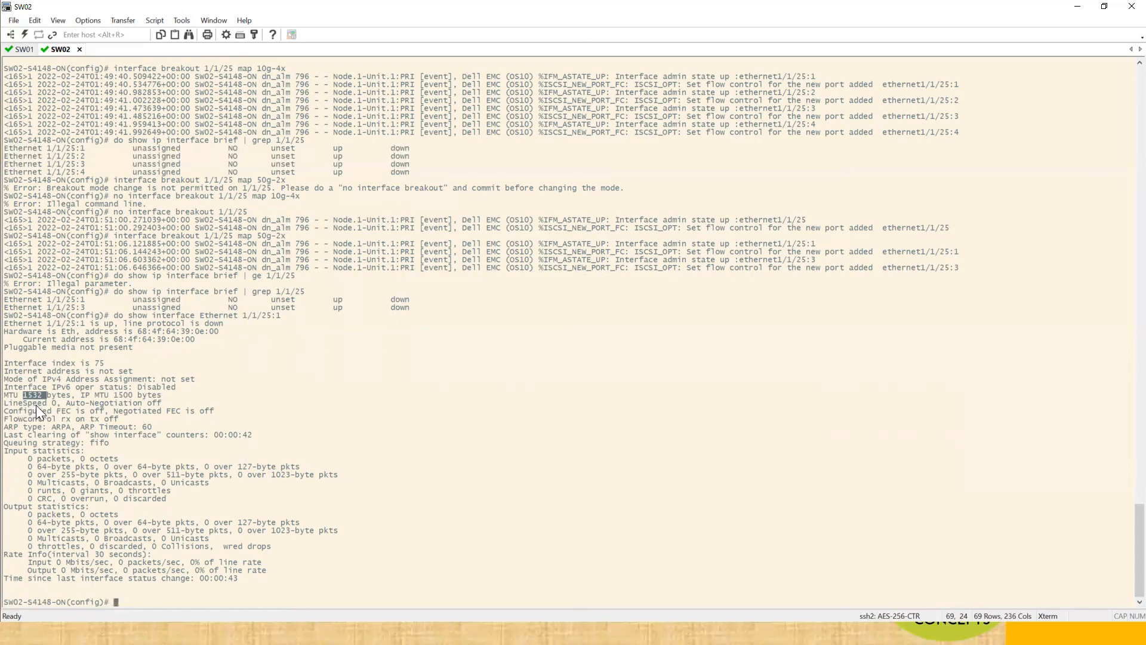
mouse_move(118, 408)
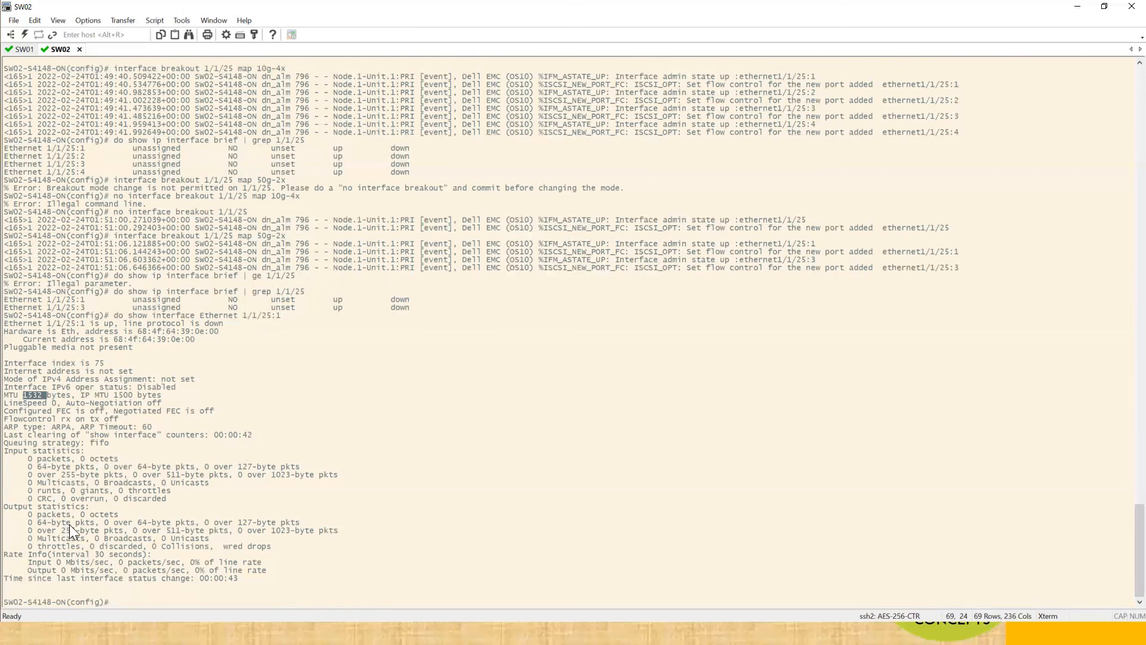
mouse_move(132, 503)
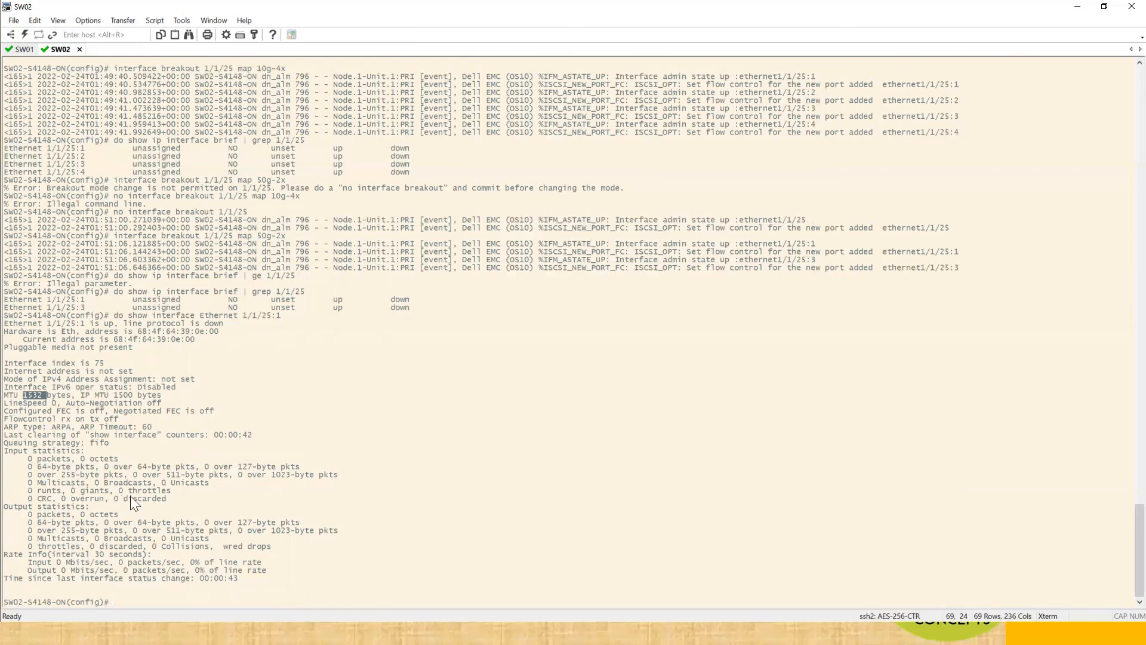